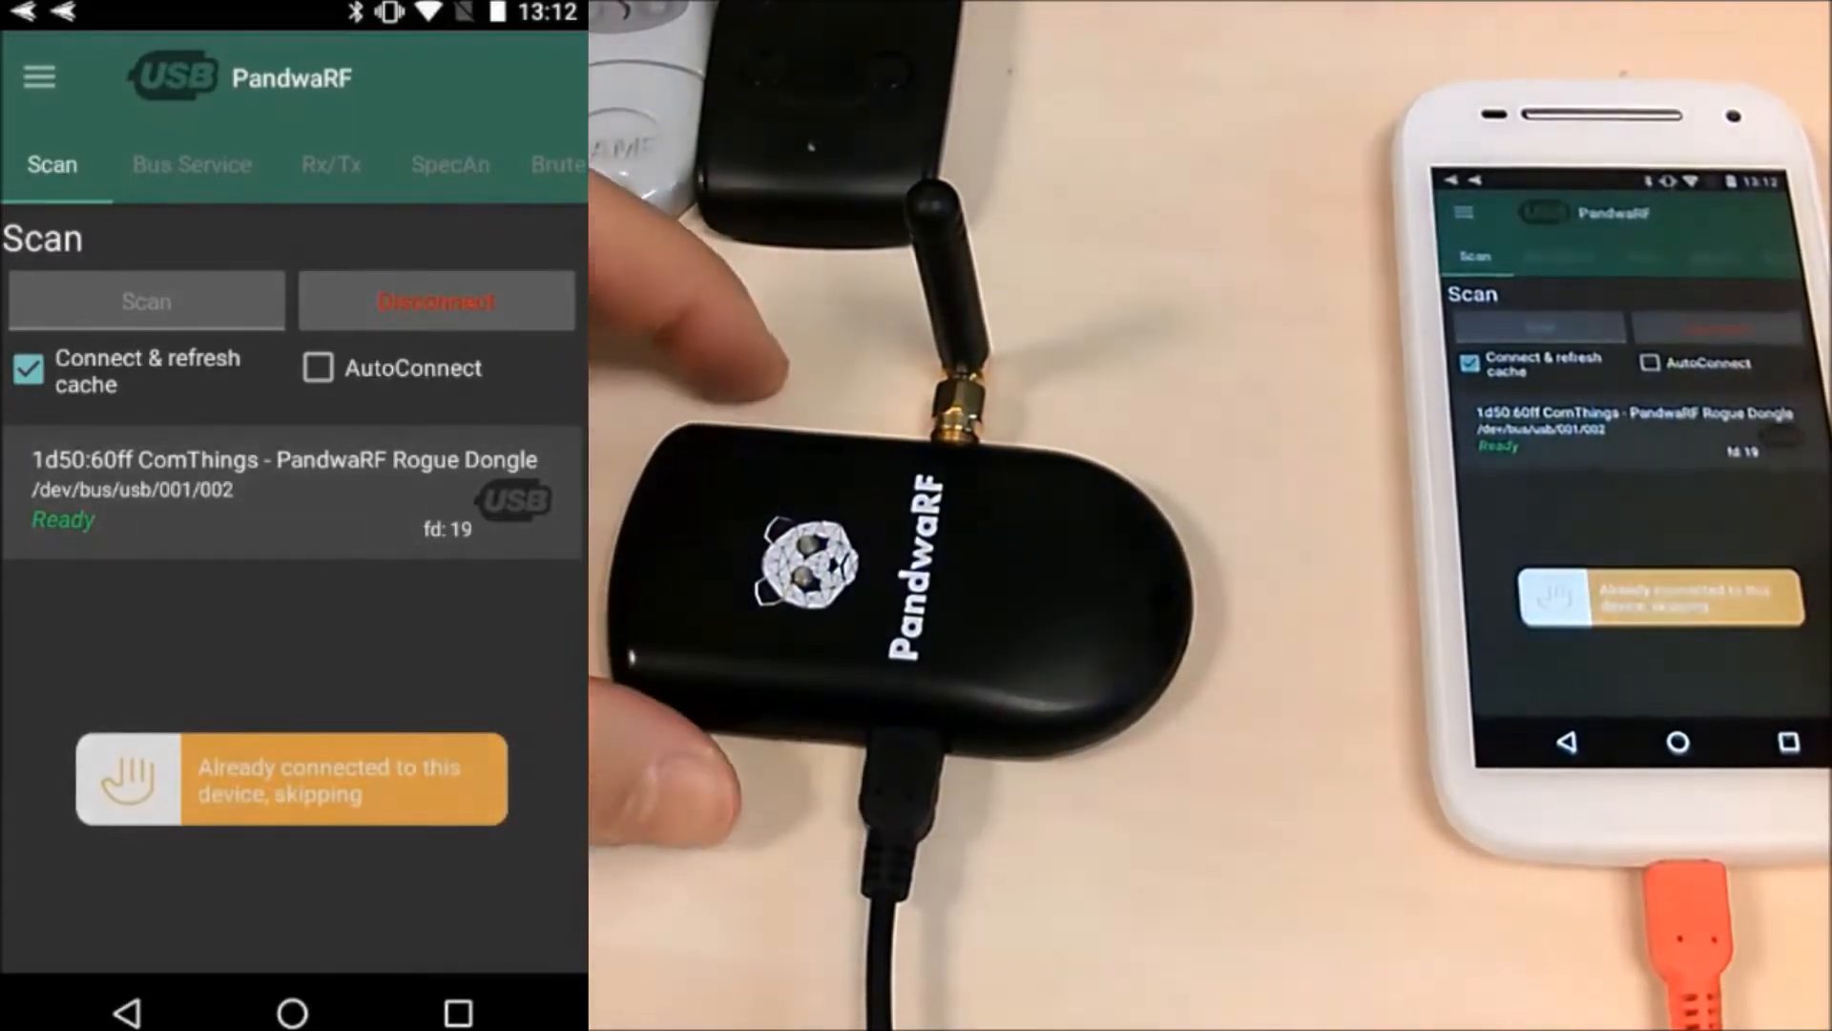
- Browse the Bus Service, Rx/Tx and Brute Force pages, landing on the Spectrum Analyzer at 435.5 MHz, 100 channels
{"action": "left_click", "coordinate": [190, 164]}
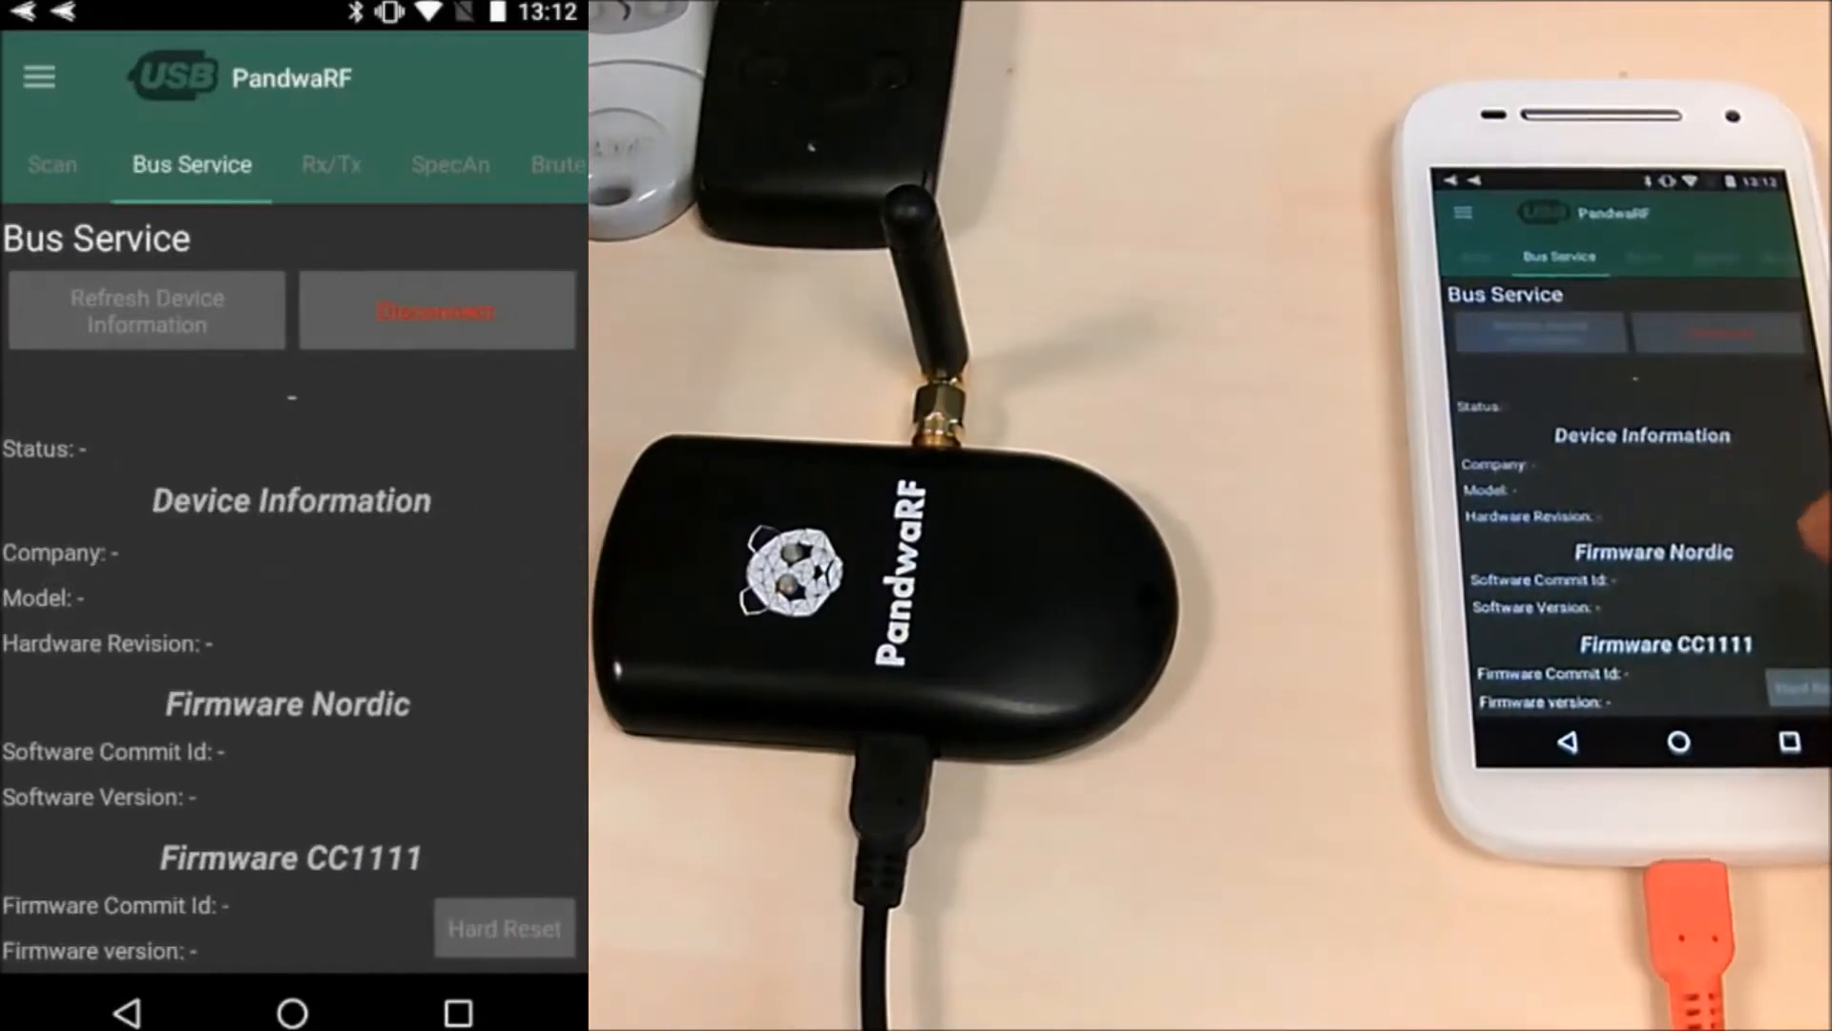
{"action": "scroll", "scroll_direction": "down", "scroll_amount": 3}
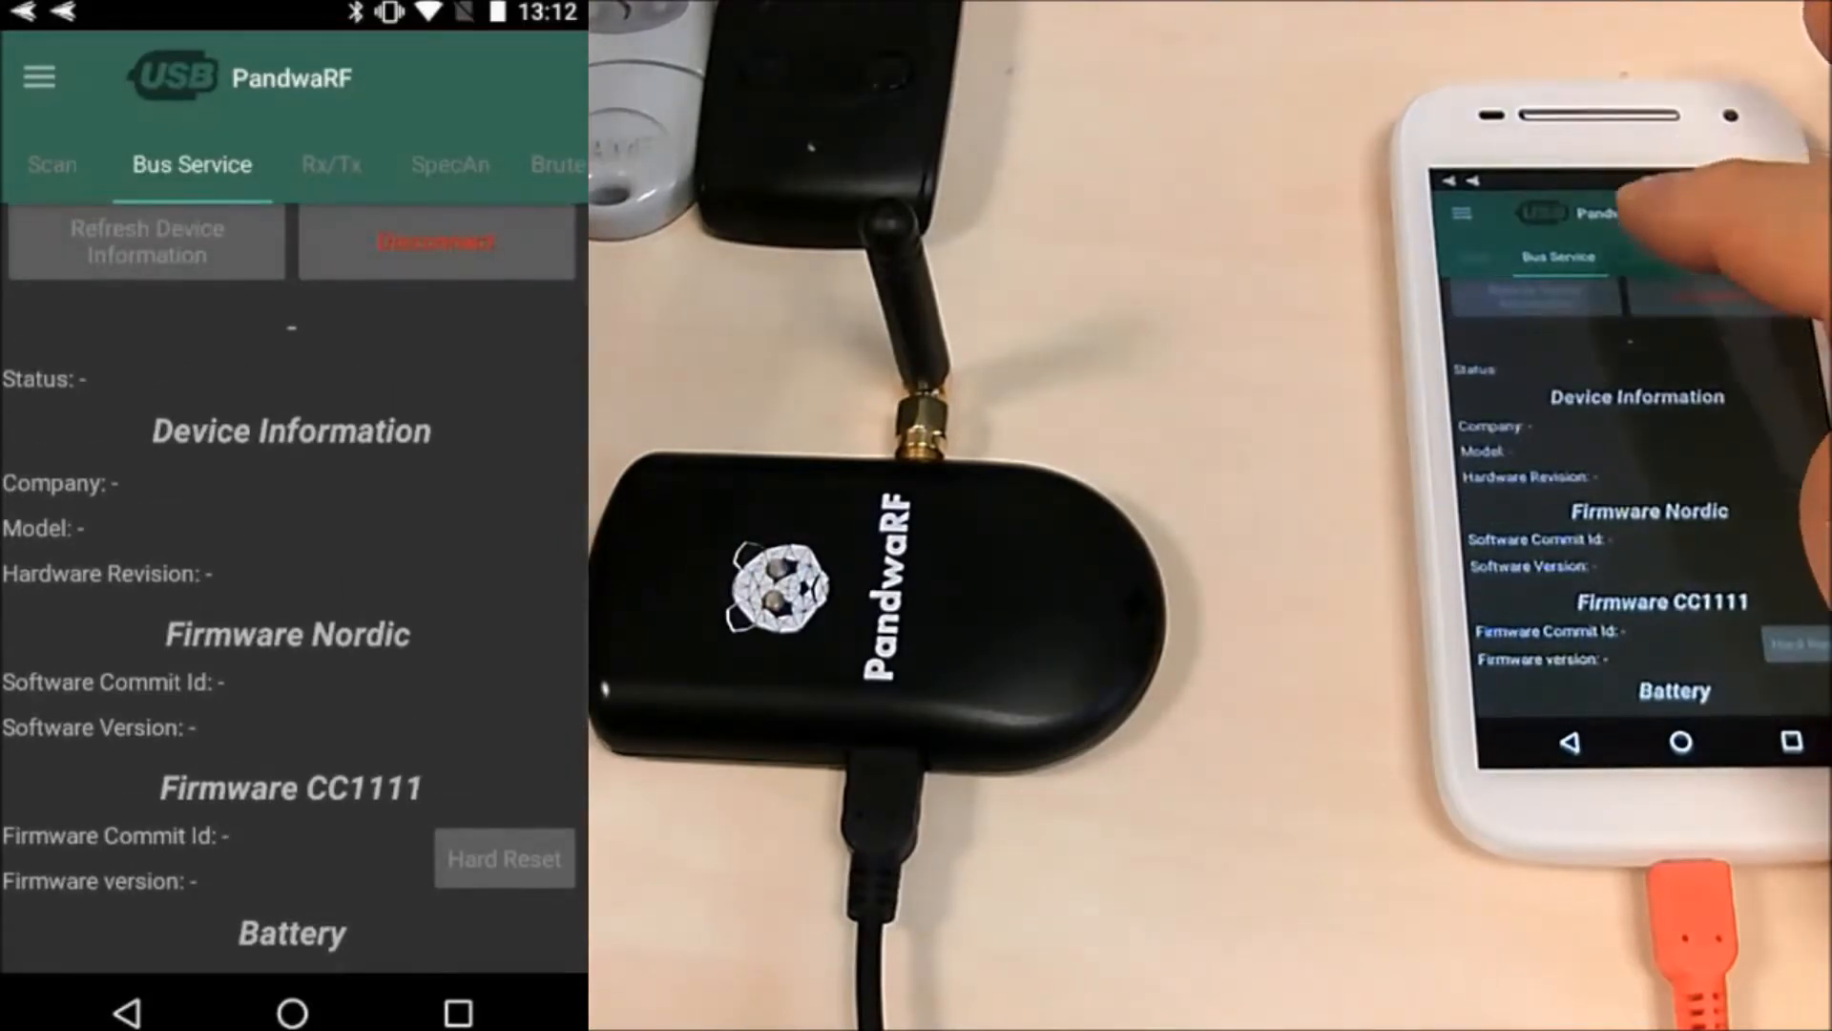
{"action": "left_click", "coordinate": [332, 164]}
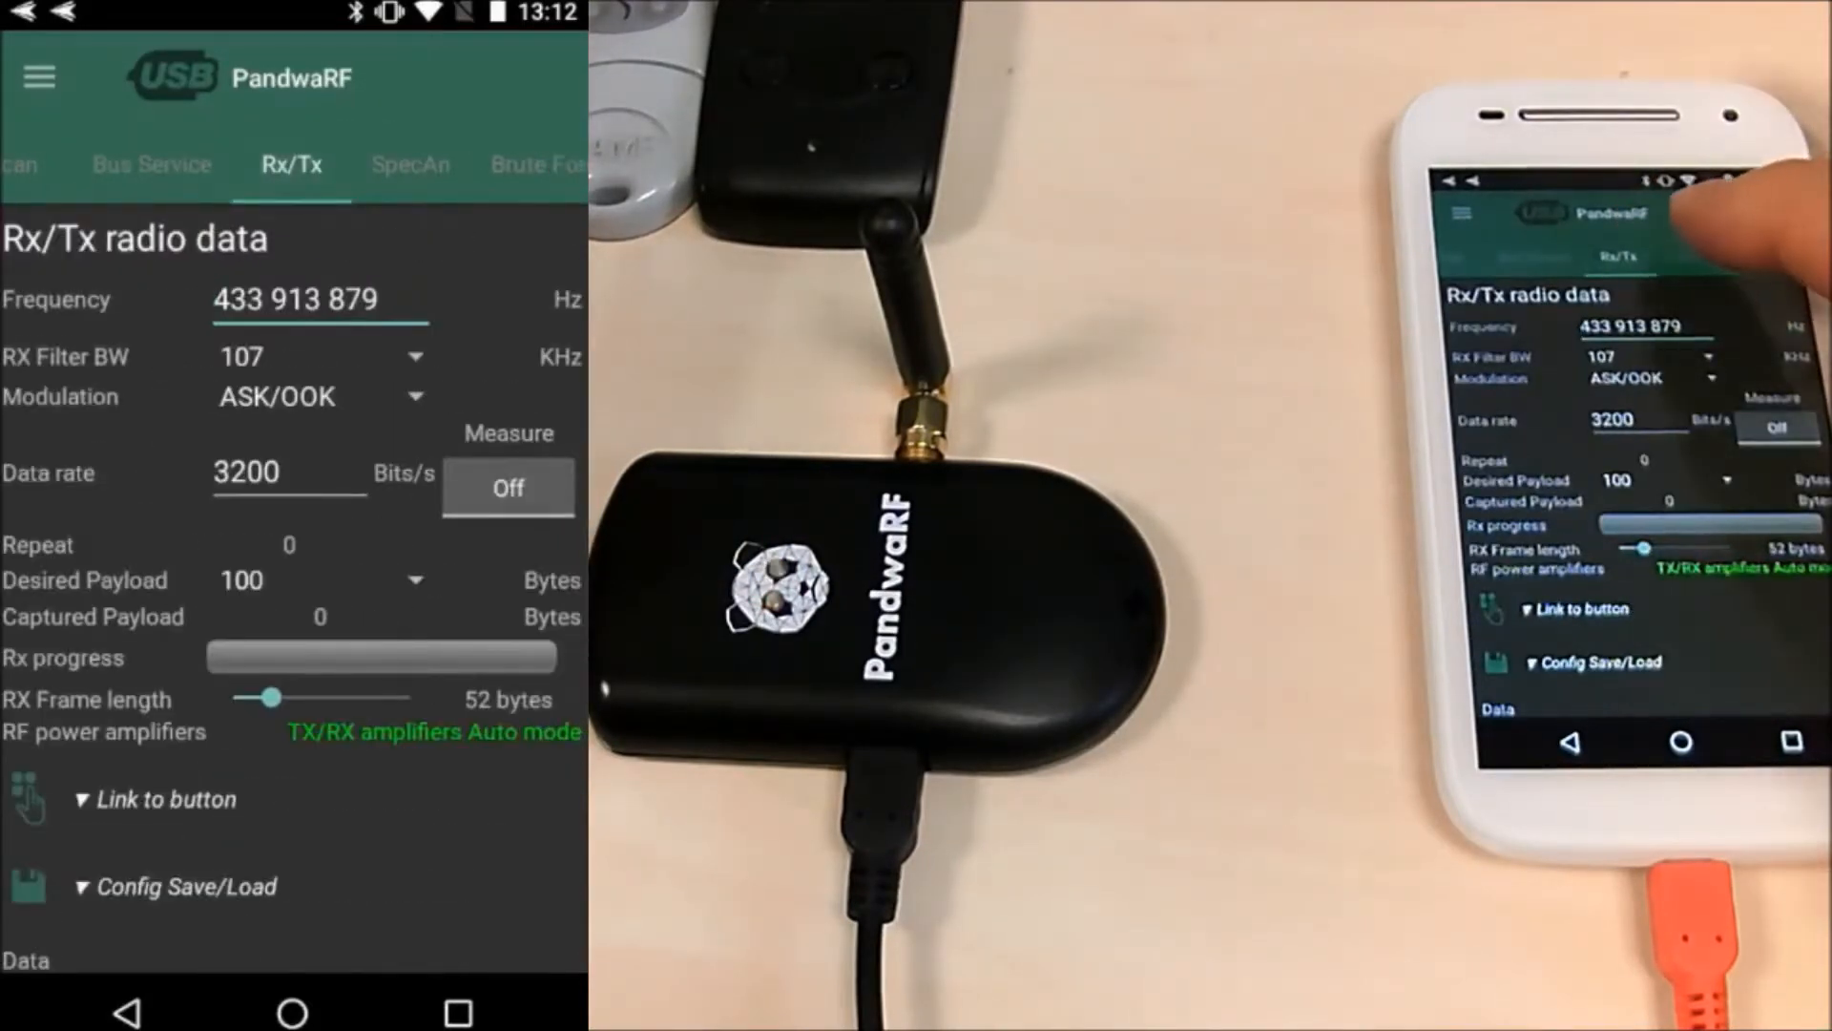
{"action": "left_click", "coordinate": [290, 164]}
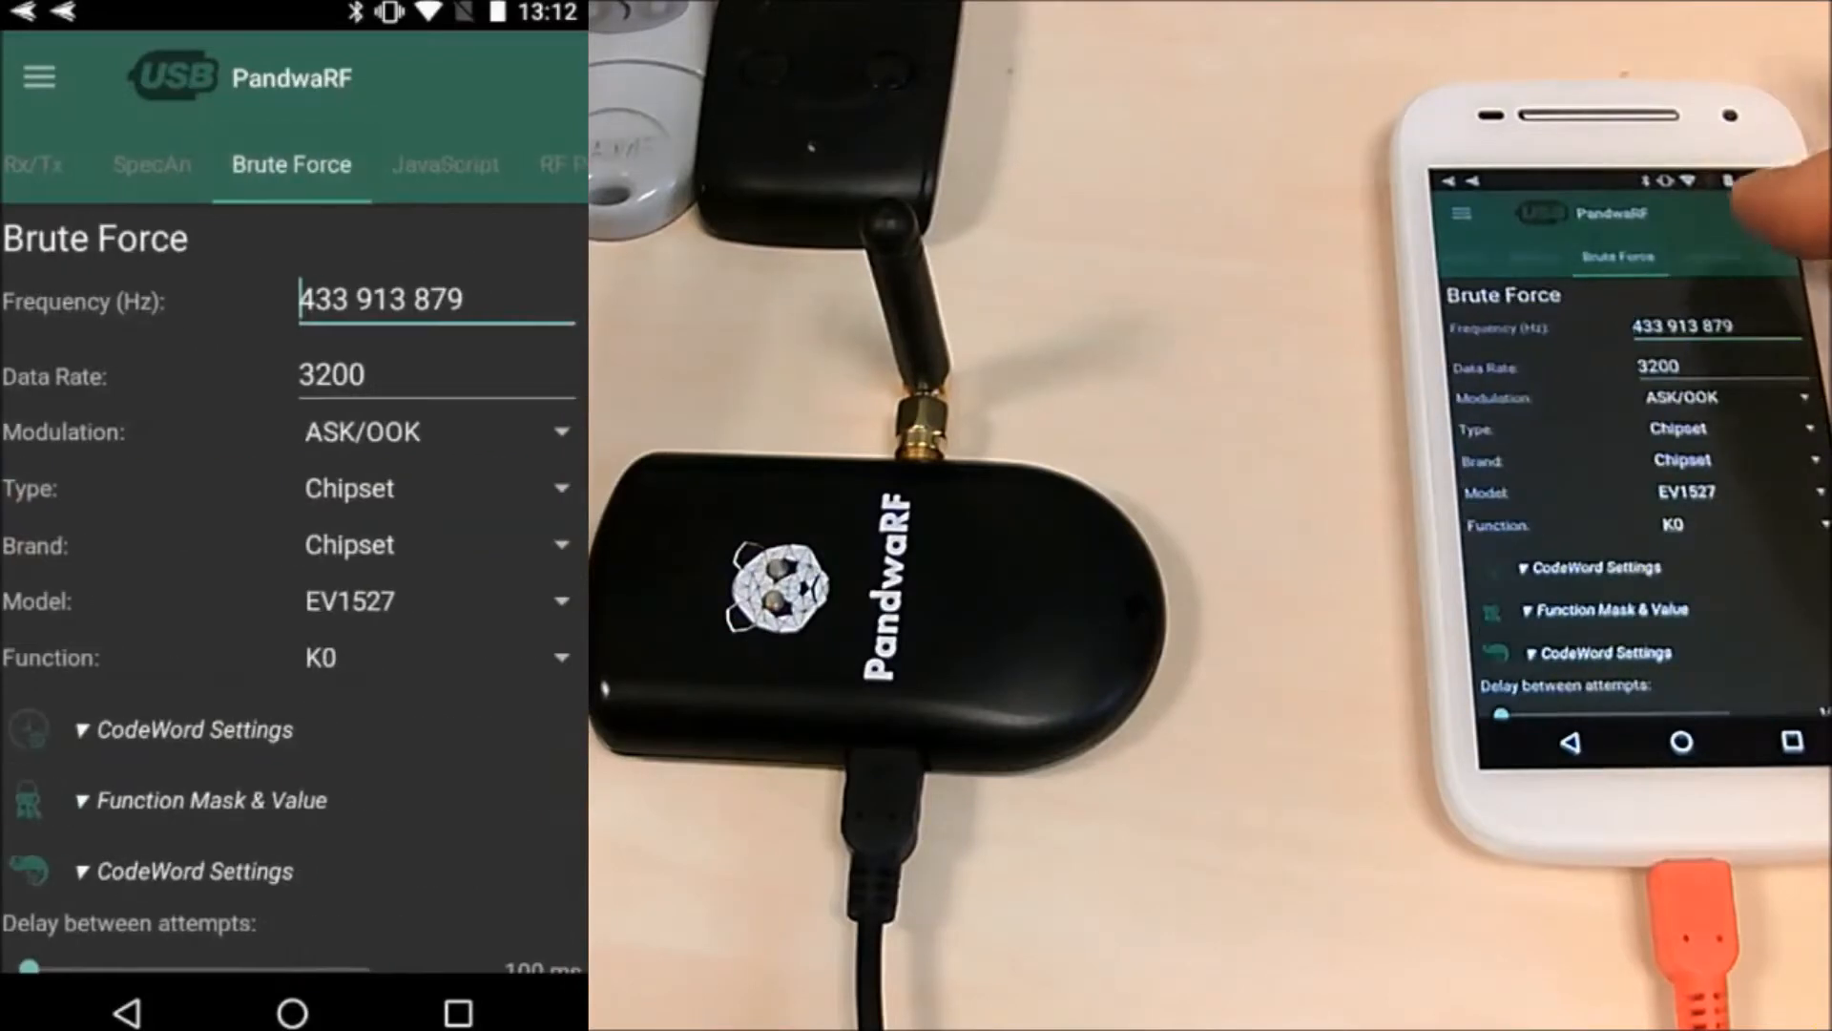
{"action": "left_click", "coordinate": [291, 164]}
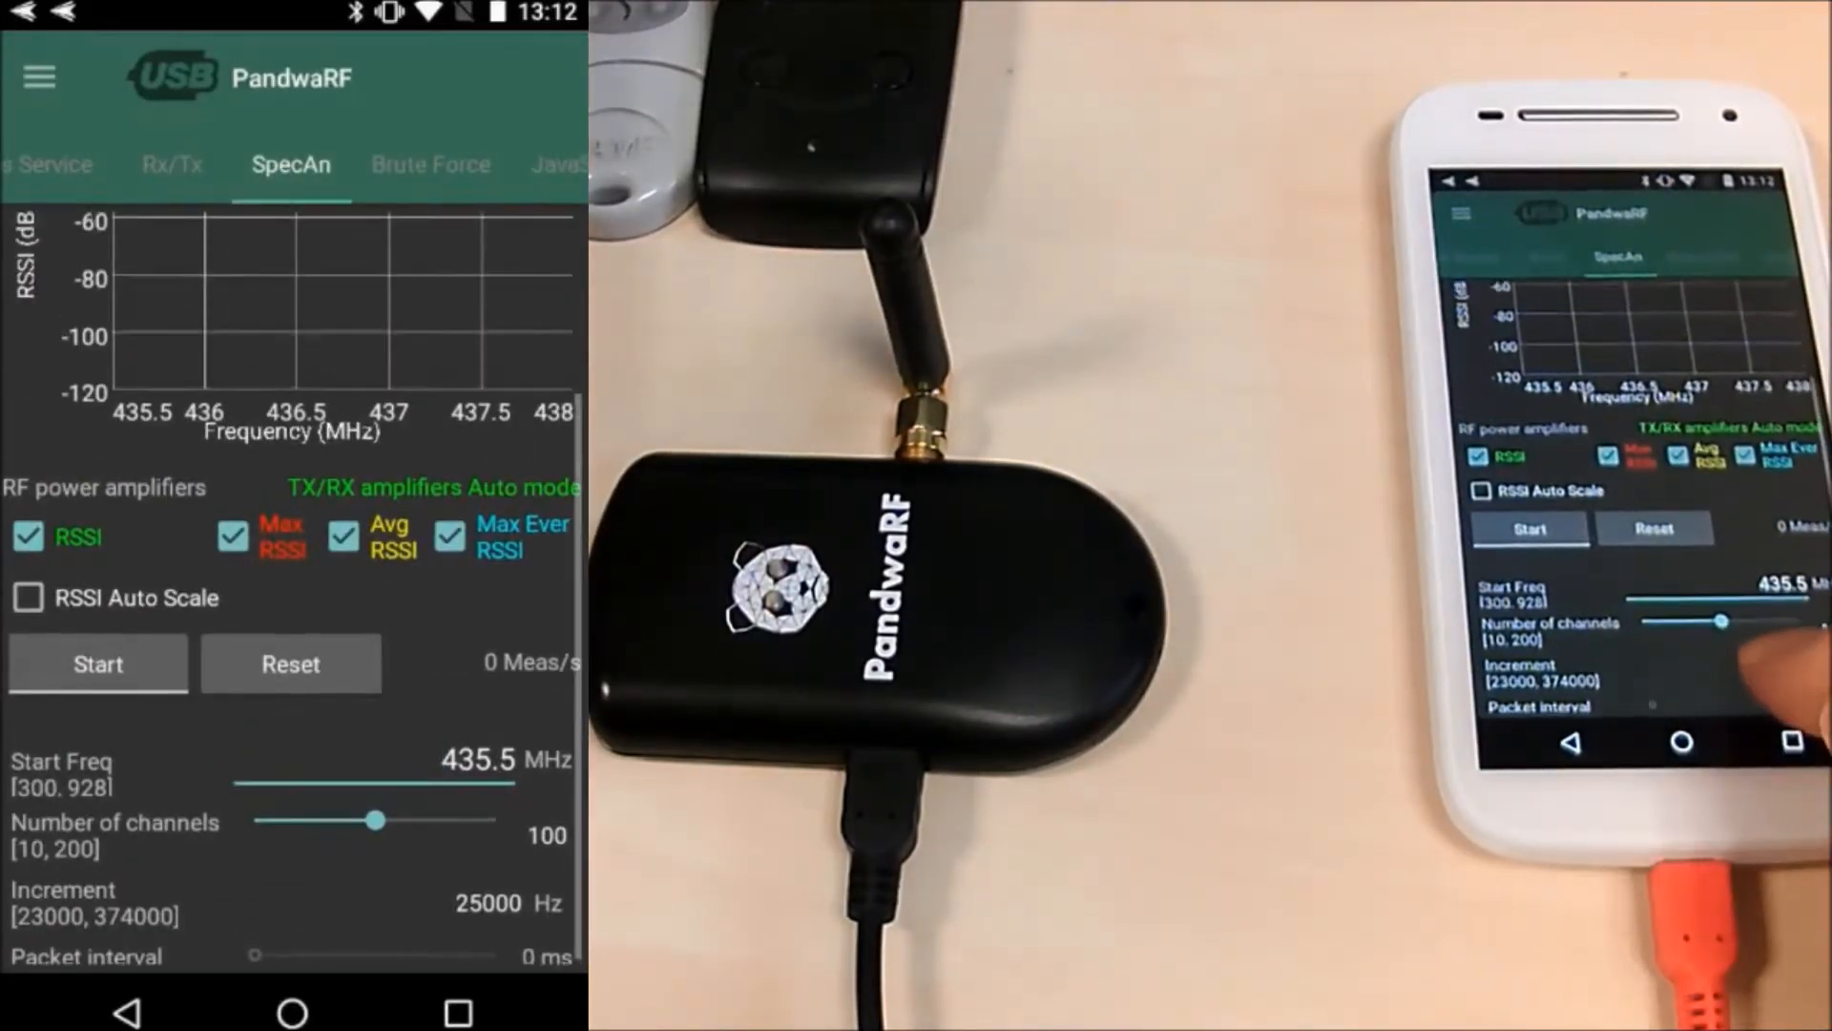
- Run and stop a noise-only sweep from 435.5 MHz, then begin editing the start frequency to 433
{"action": "left_click", "coordinate": [477, 761]}
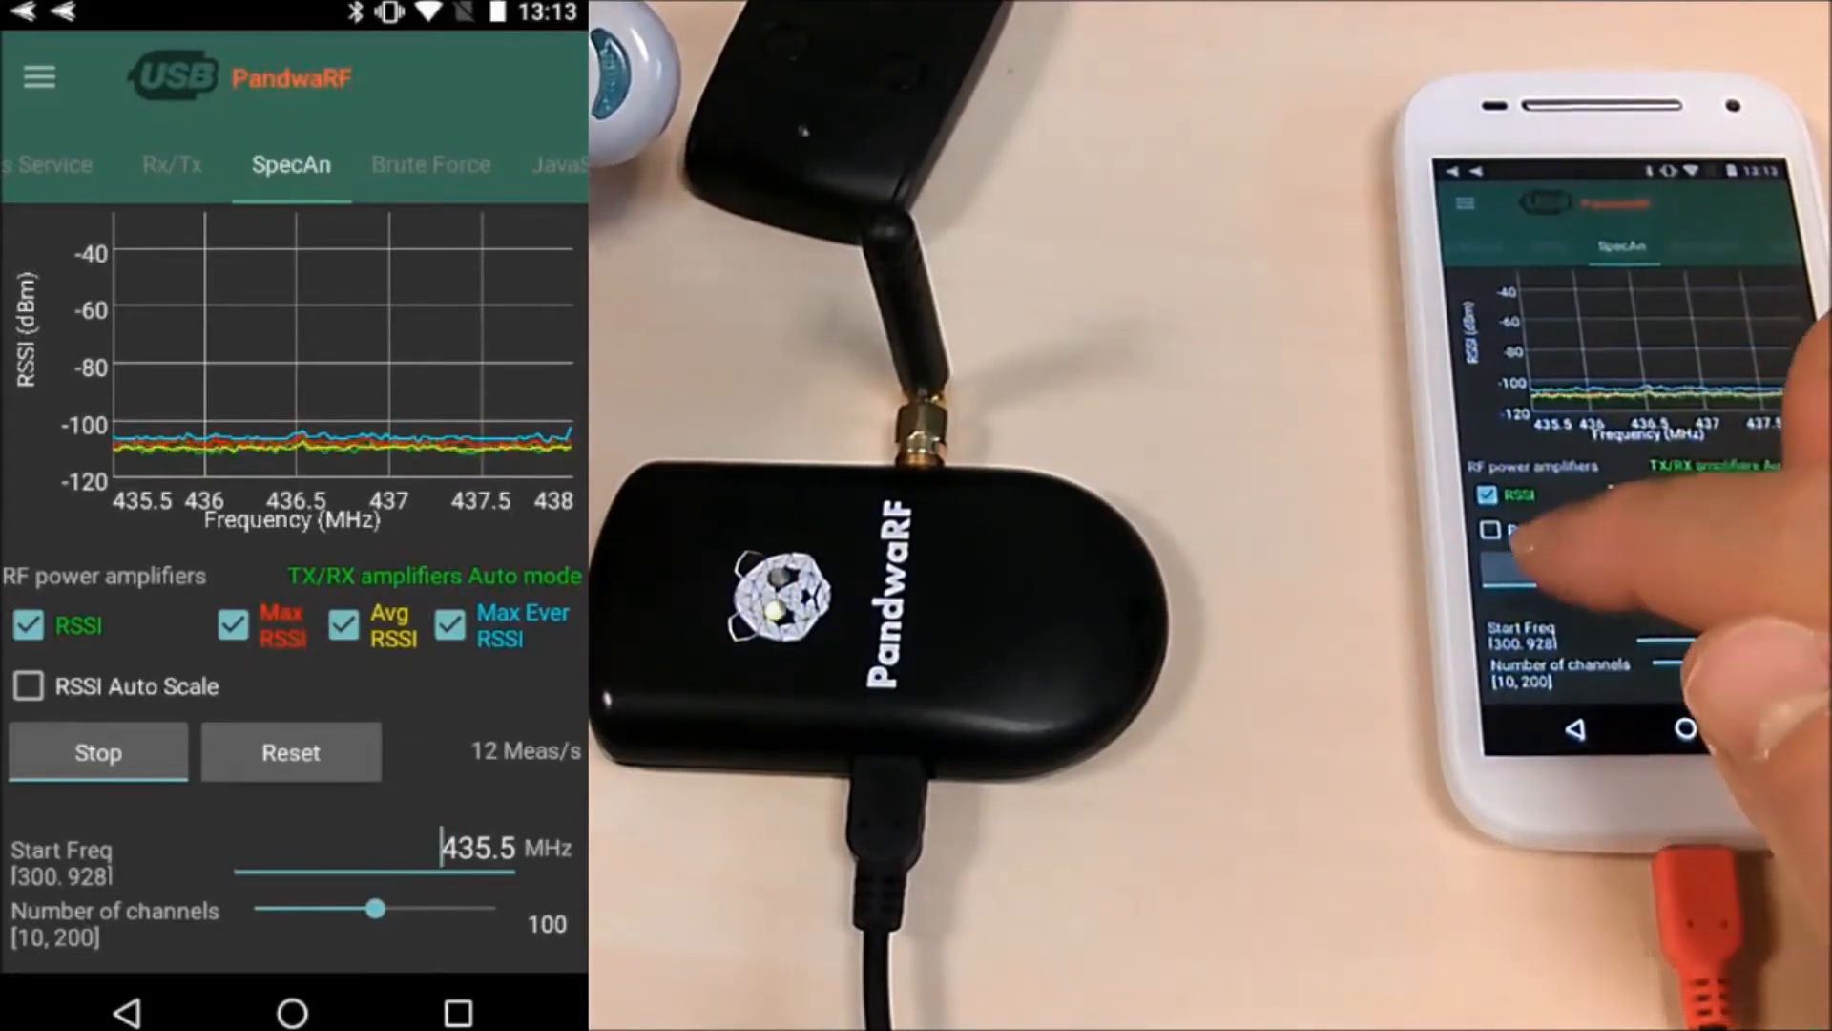
{"action": "left_click", "coordinate": [98, 752]}
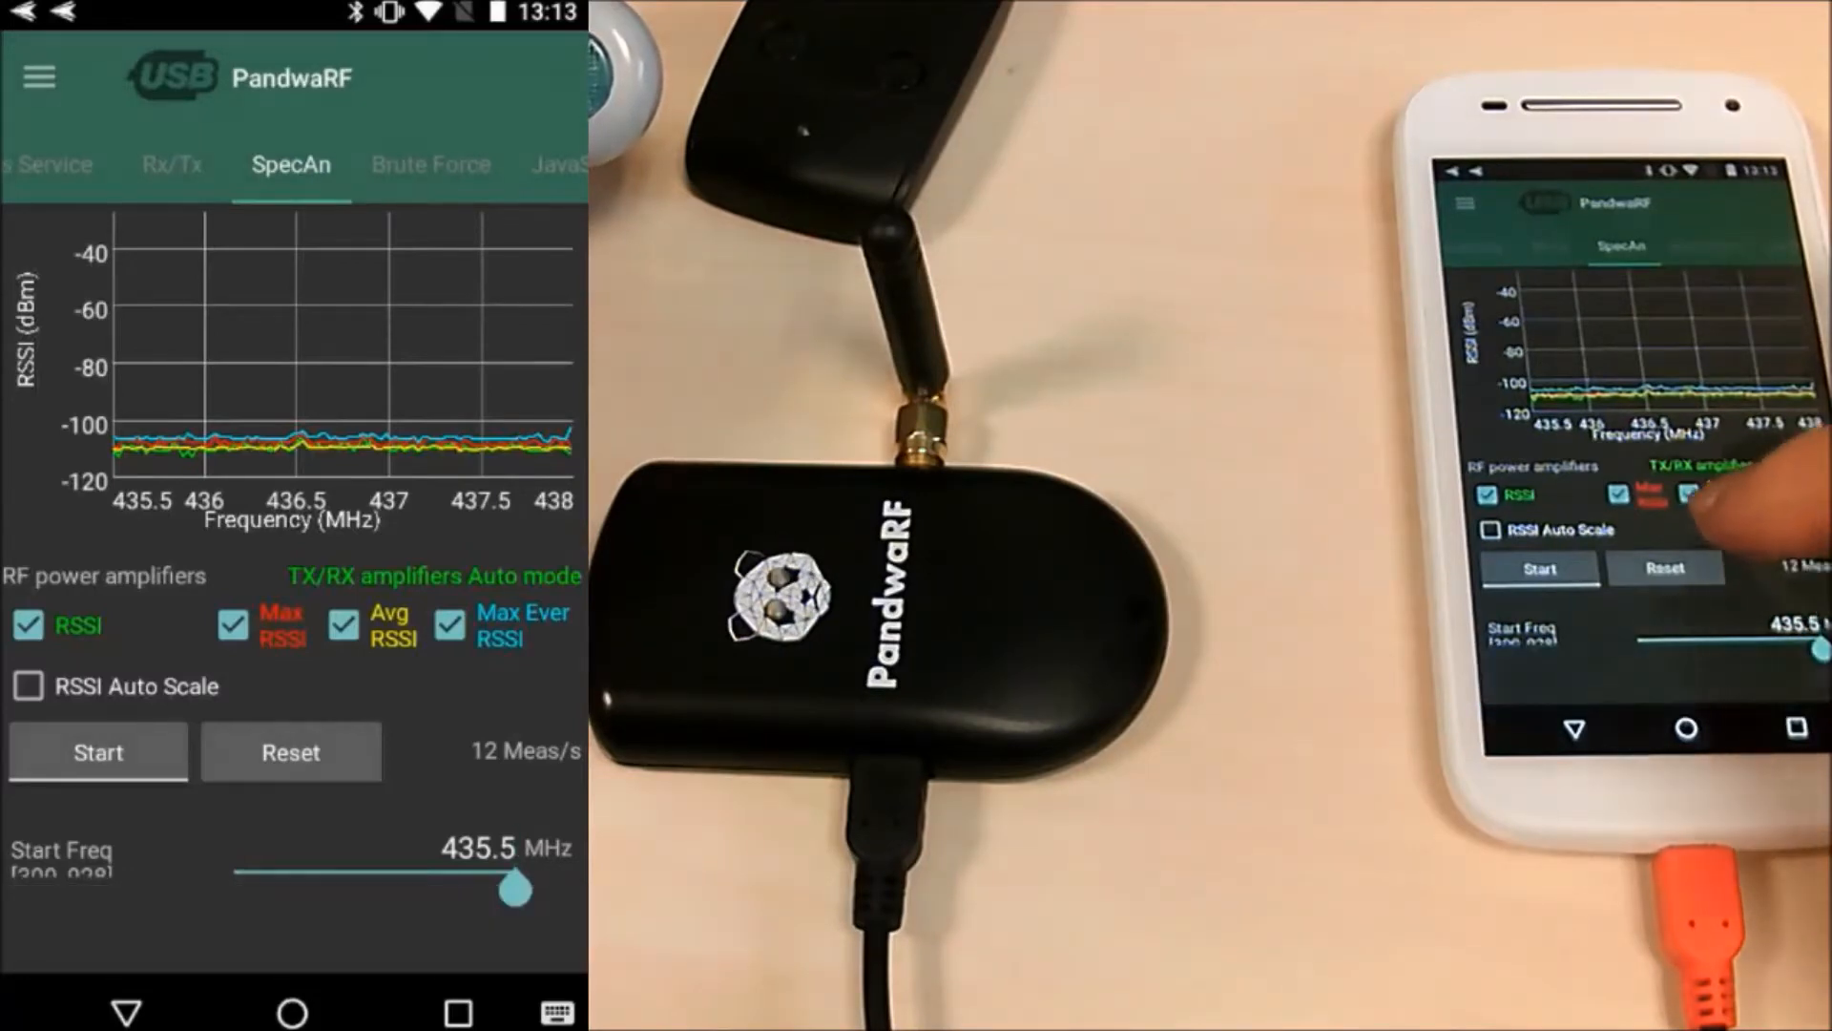
{"action": "left_click", "coordinate": [386, 861]}
{"action": "type", "text": "433"}
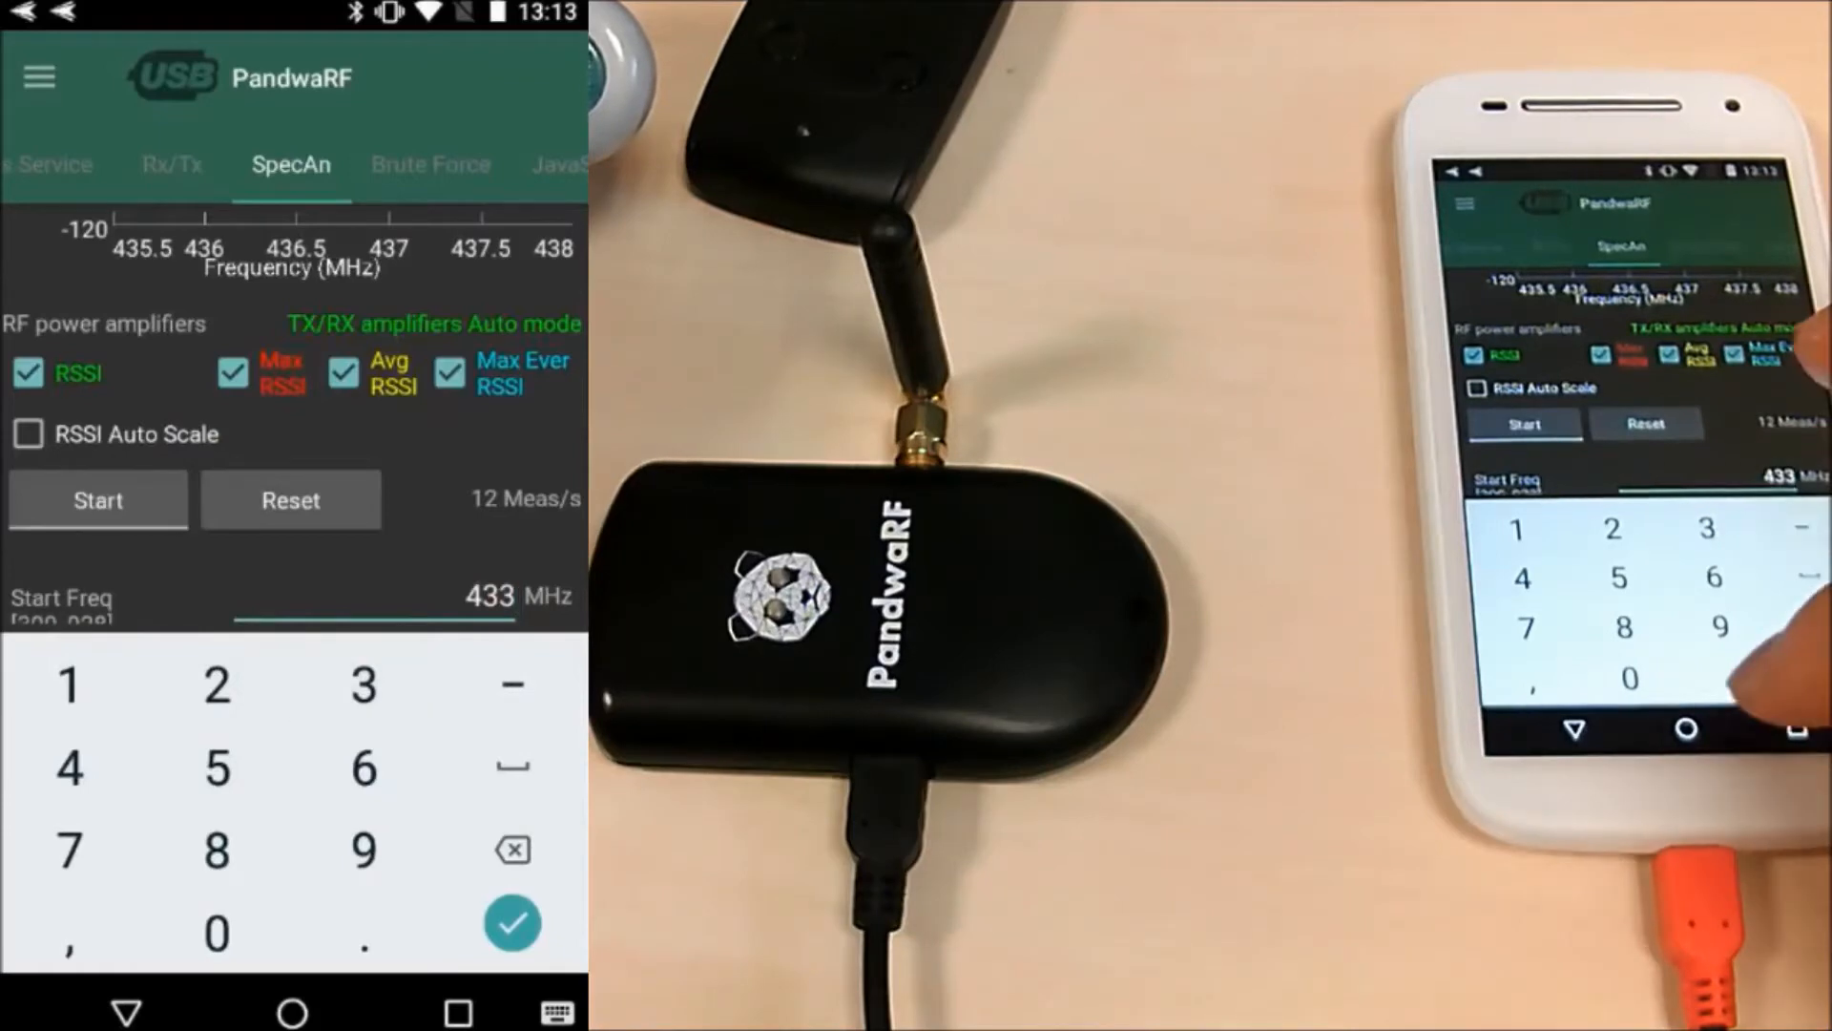
- Sweep from 433 MHz capturing the remote's peaks, stop it, and go to the RF Power settings
{"action": "left_click", "coordinate": [512, 924]}
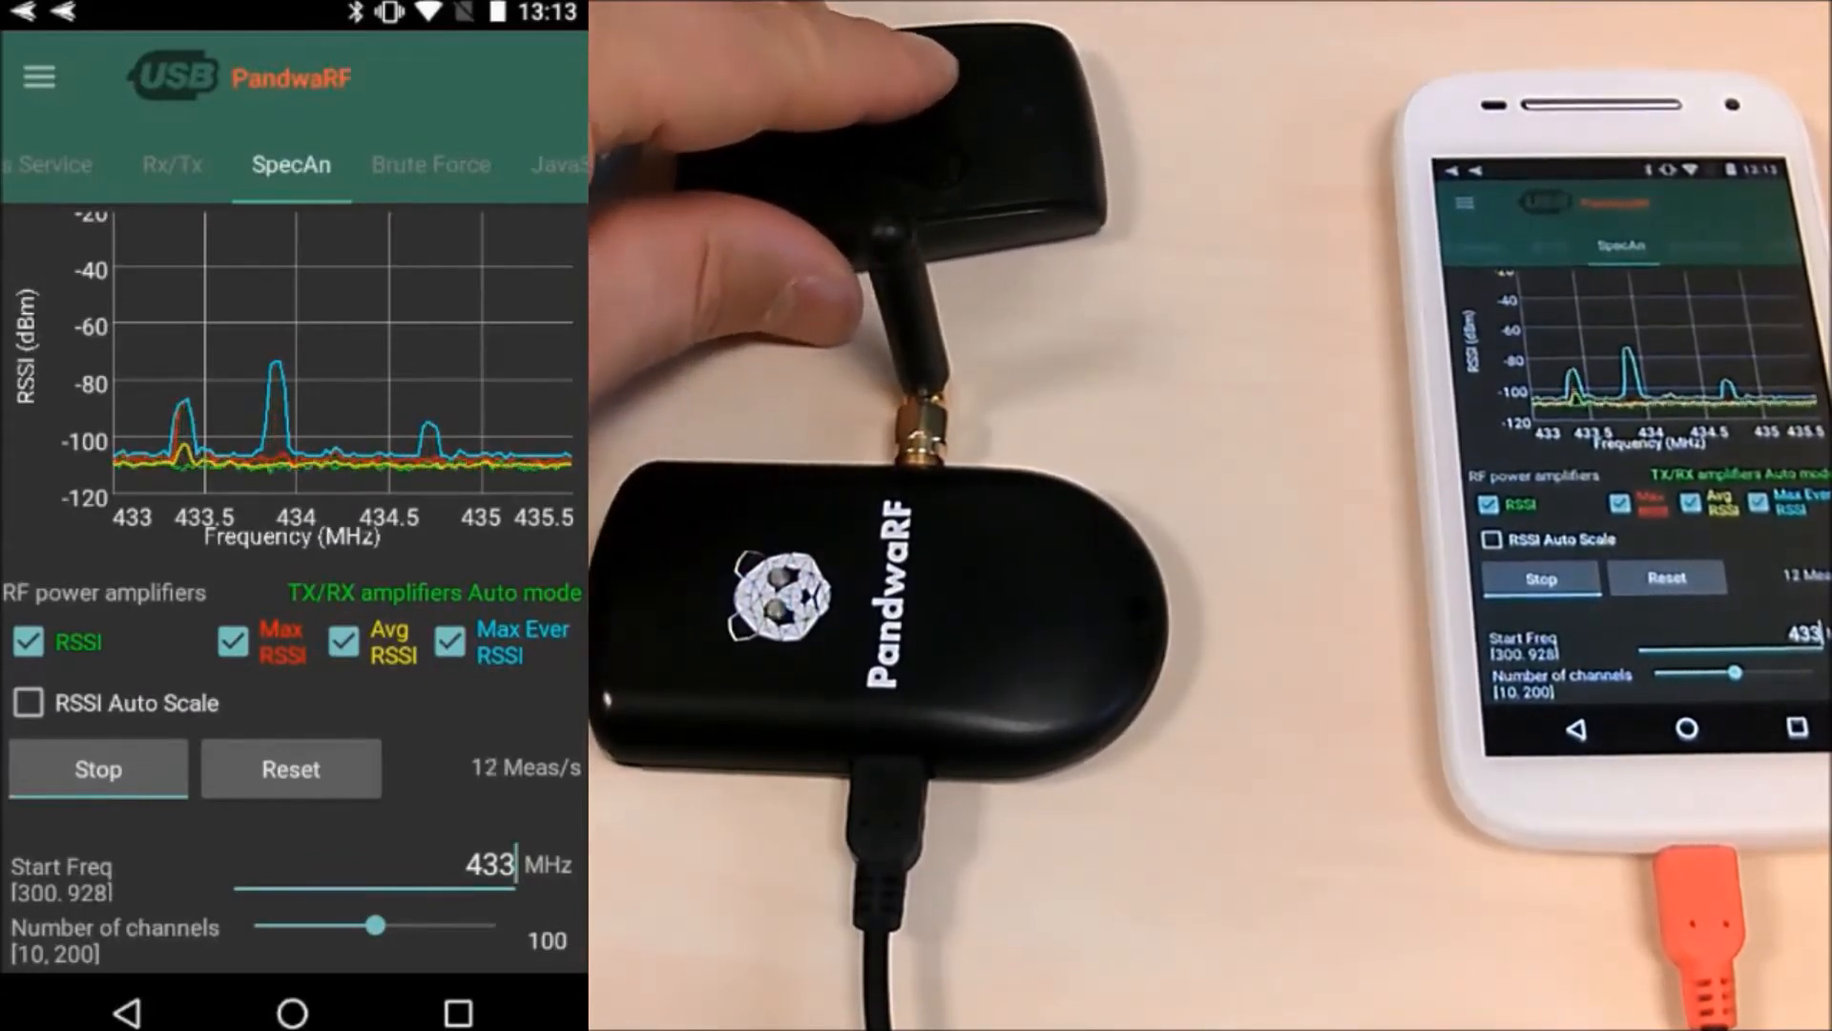
{"action": "left_click", "coordinate": [98, 769]}
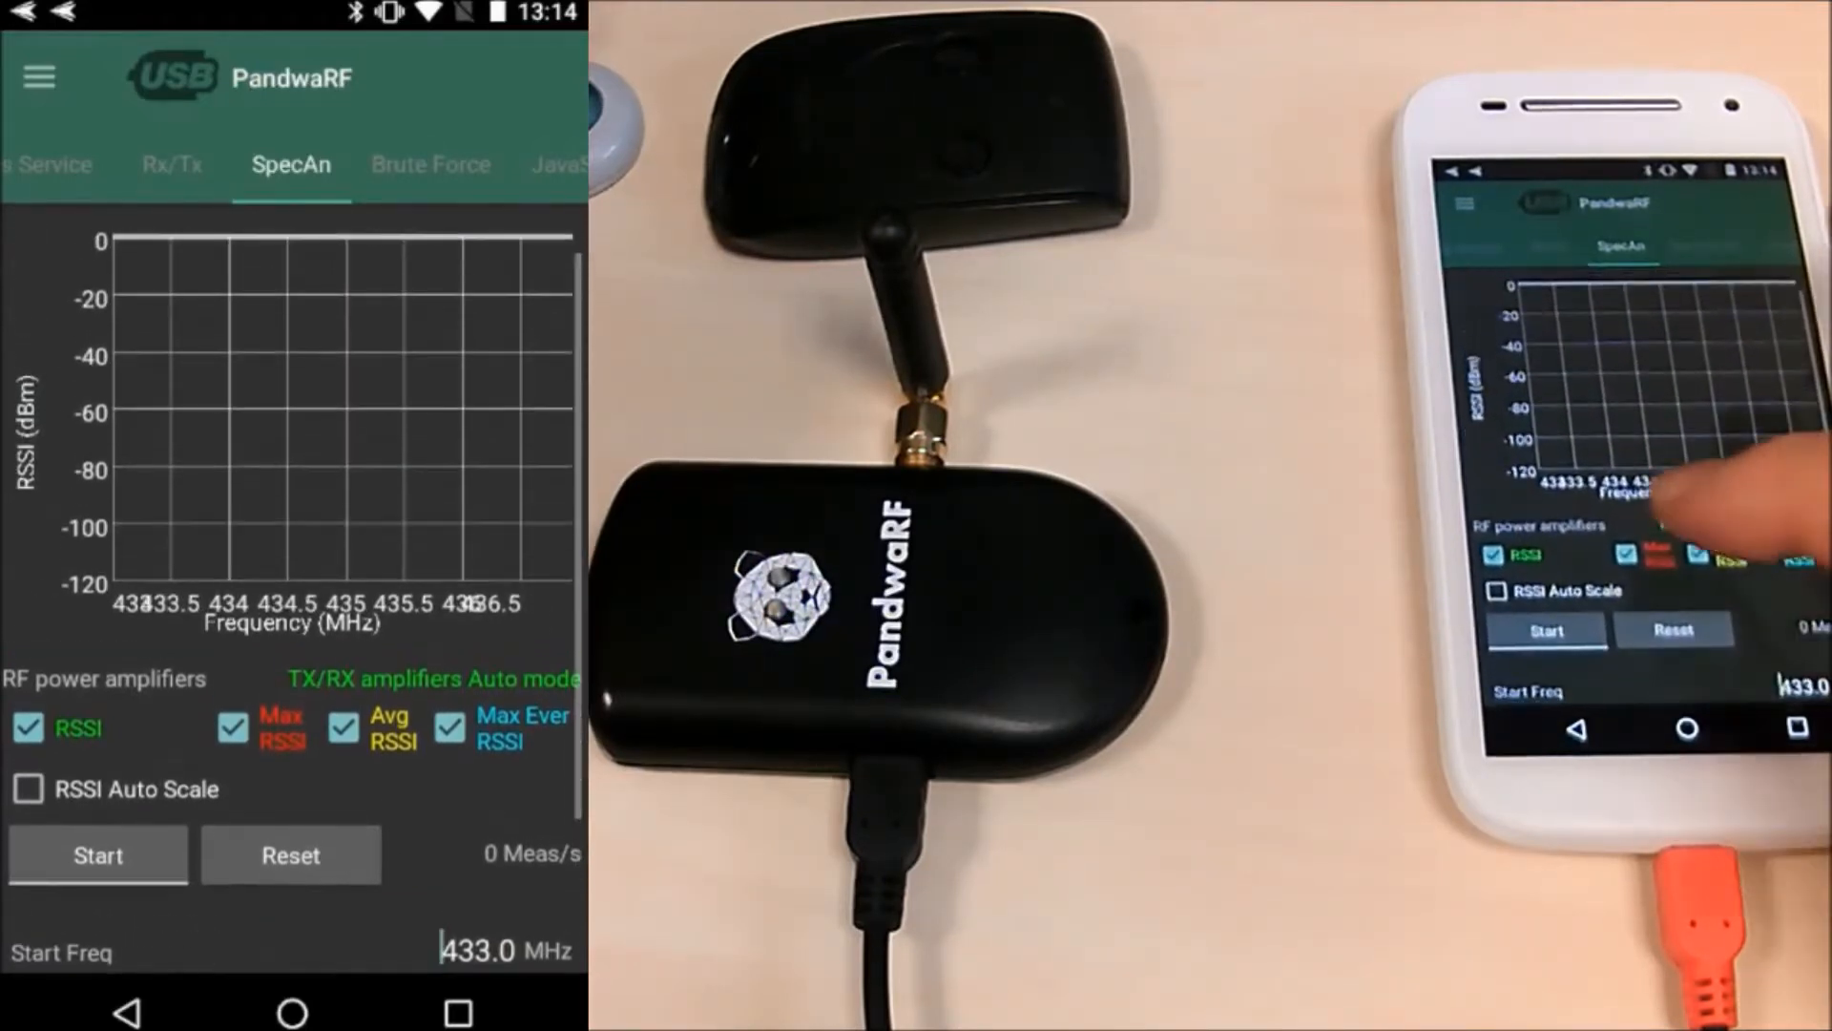
{"action": "left_click", "coordinate": [98, 855]}
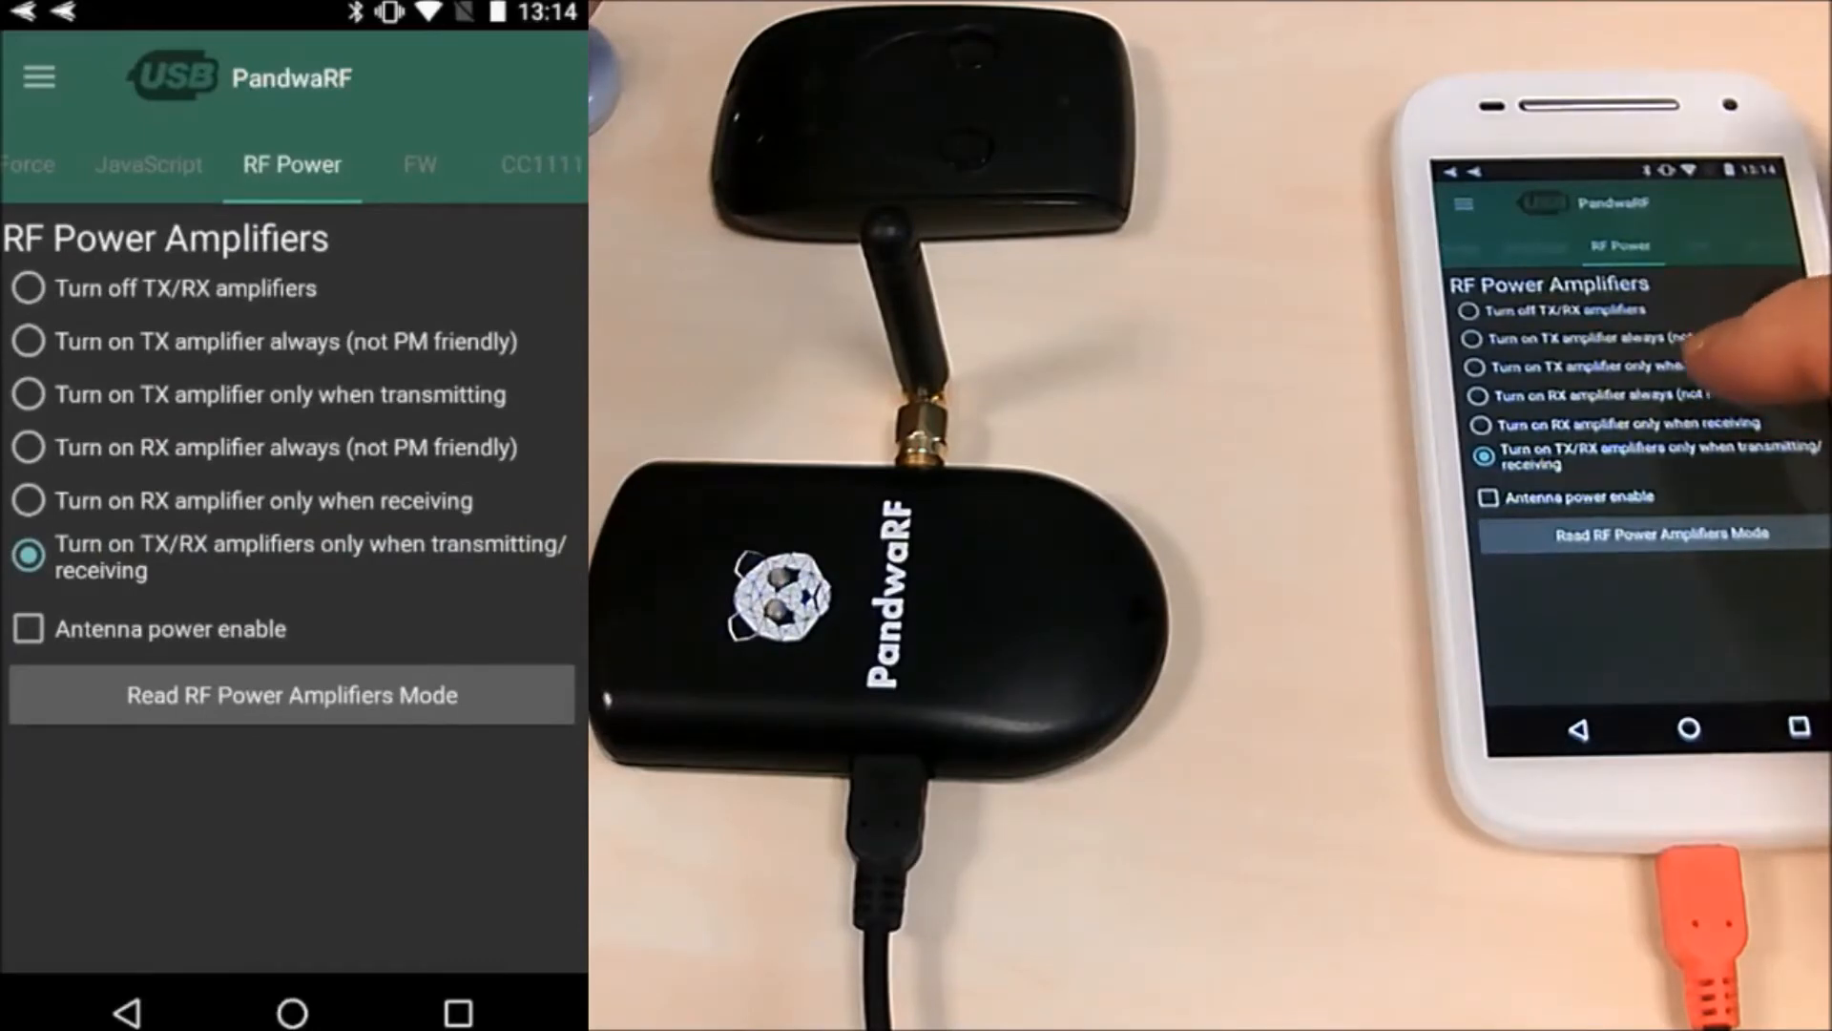
- Set the RX amplifier to always on and return to the 433 MHz spectrum analyzer
{"action": "left_click", "coordinate": [29, 447]}
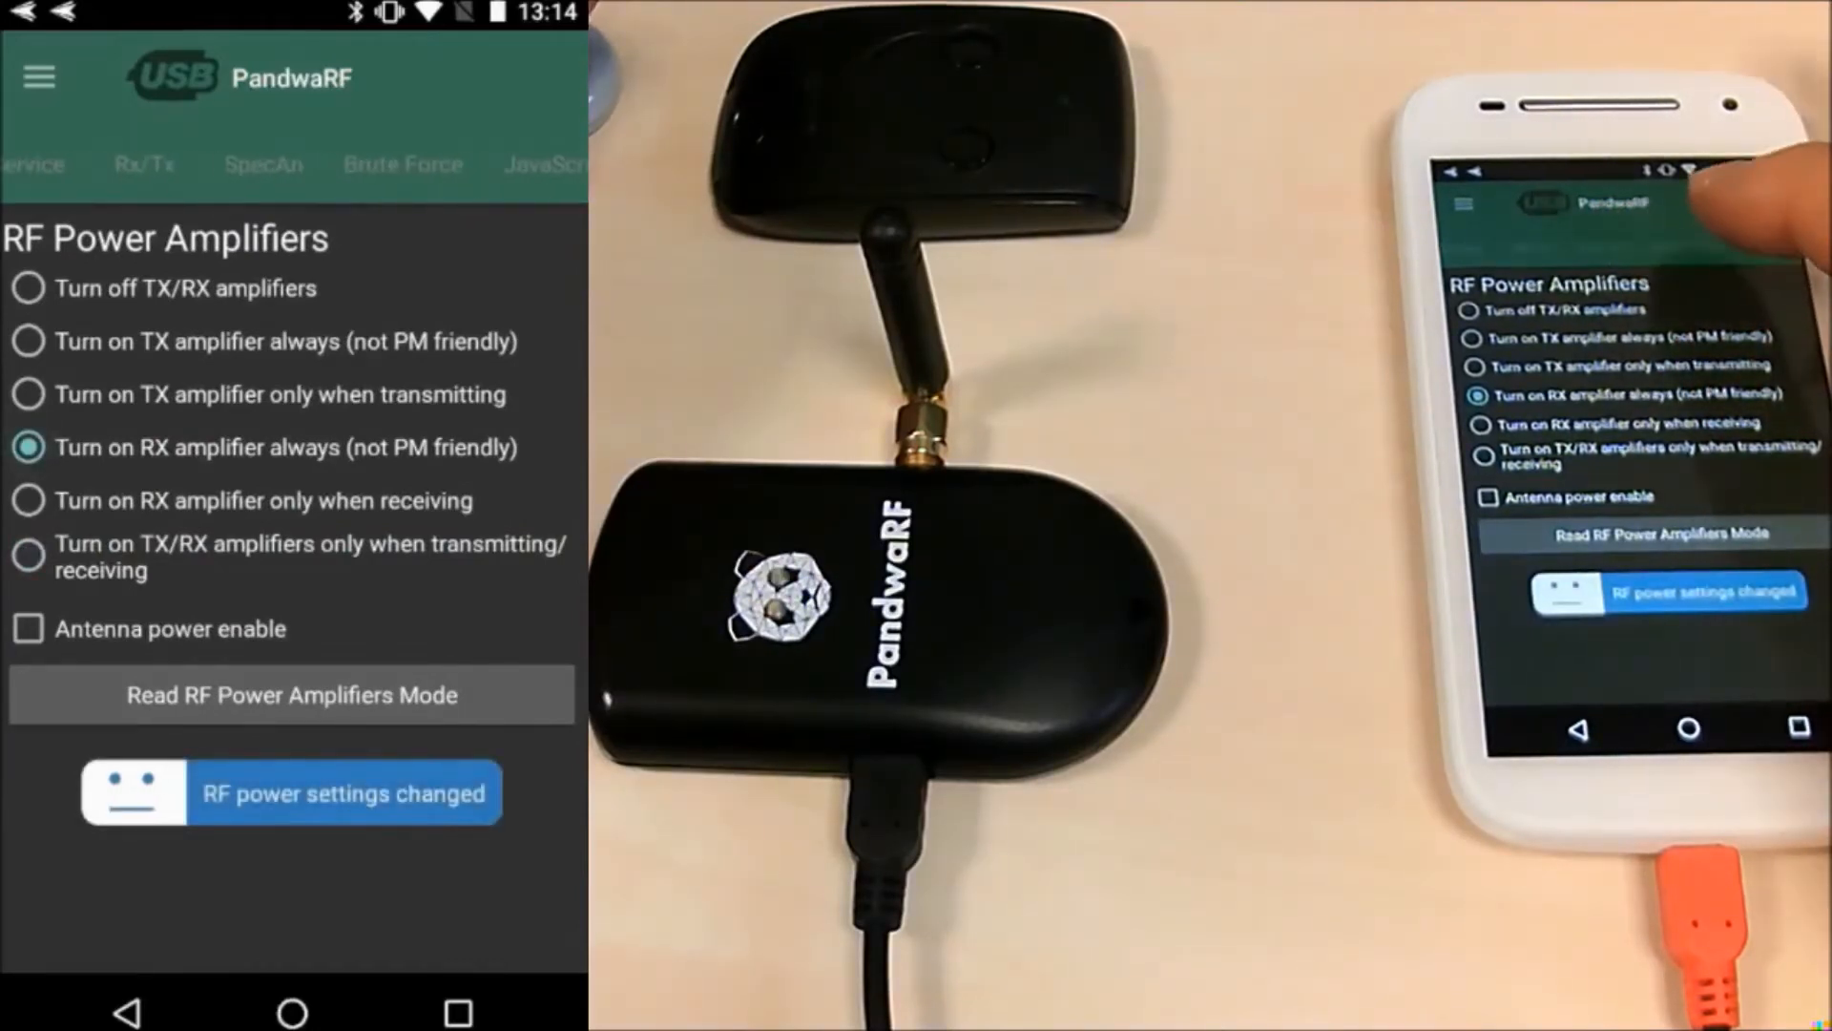
{"action": "left_click", "coordinate": [290, 164]}
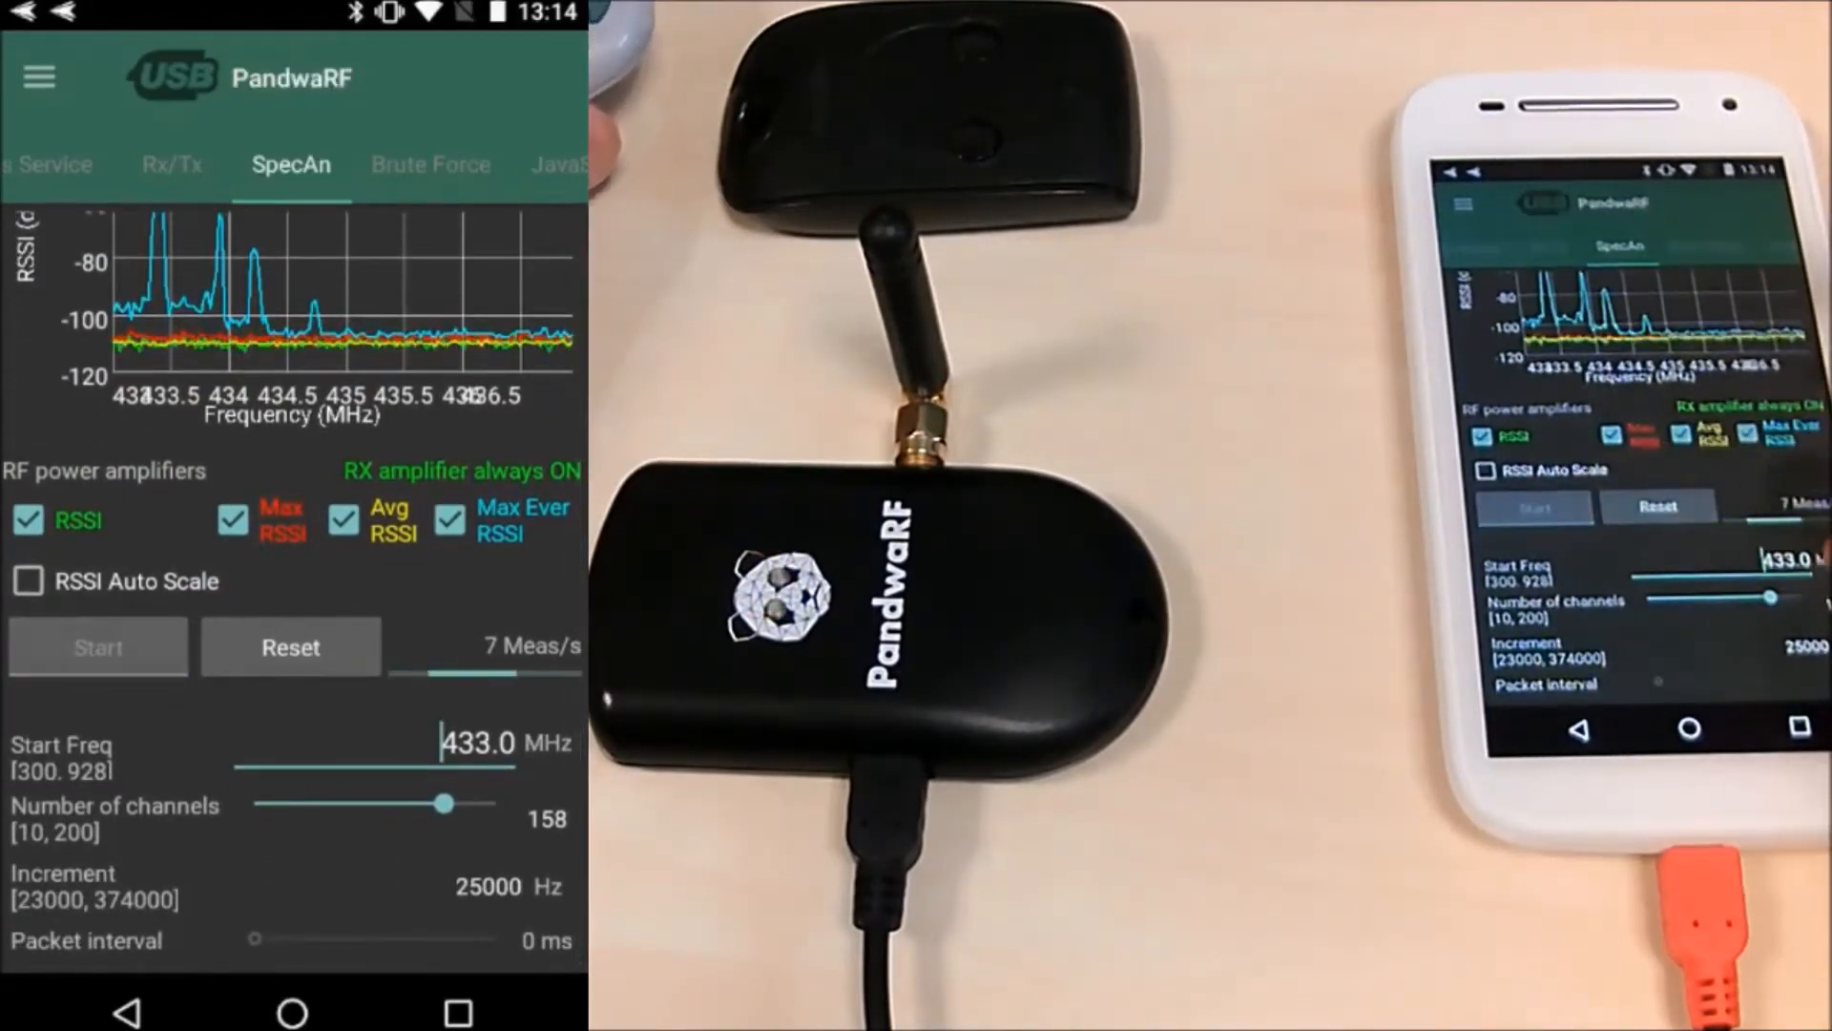
- Restart the 433 MHz sweep with the amplifier on, capture stronger remote peaks, stop, and move to Rx/Tx
{"action": "left_click", "coordinate": [97, 647]}
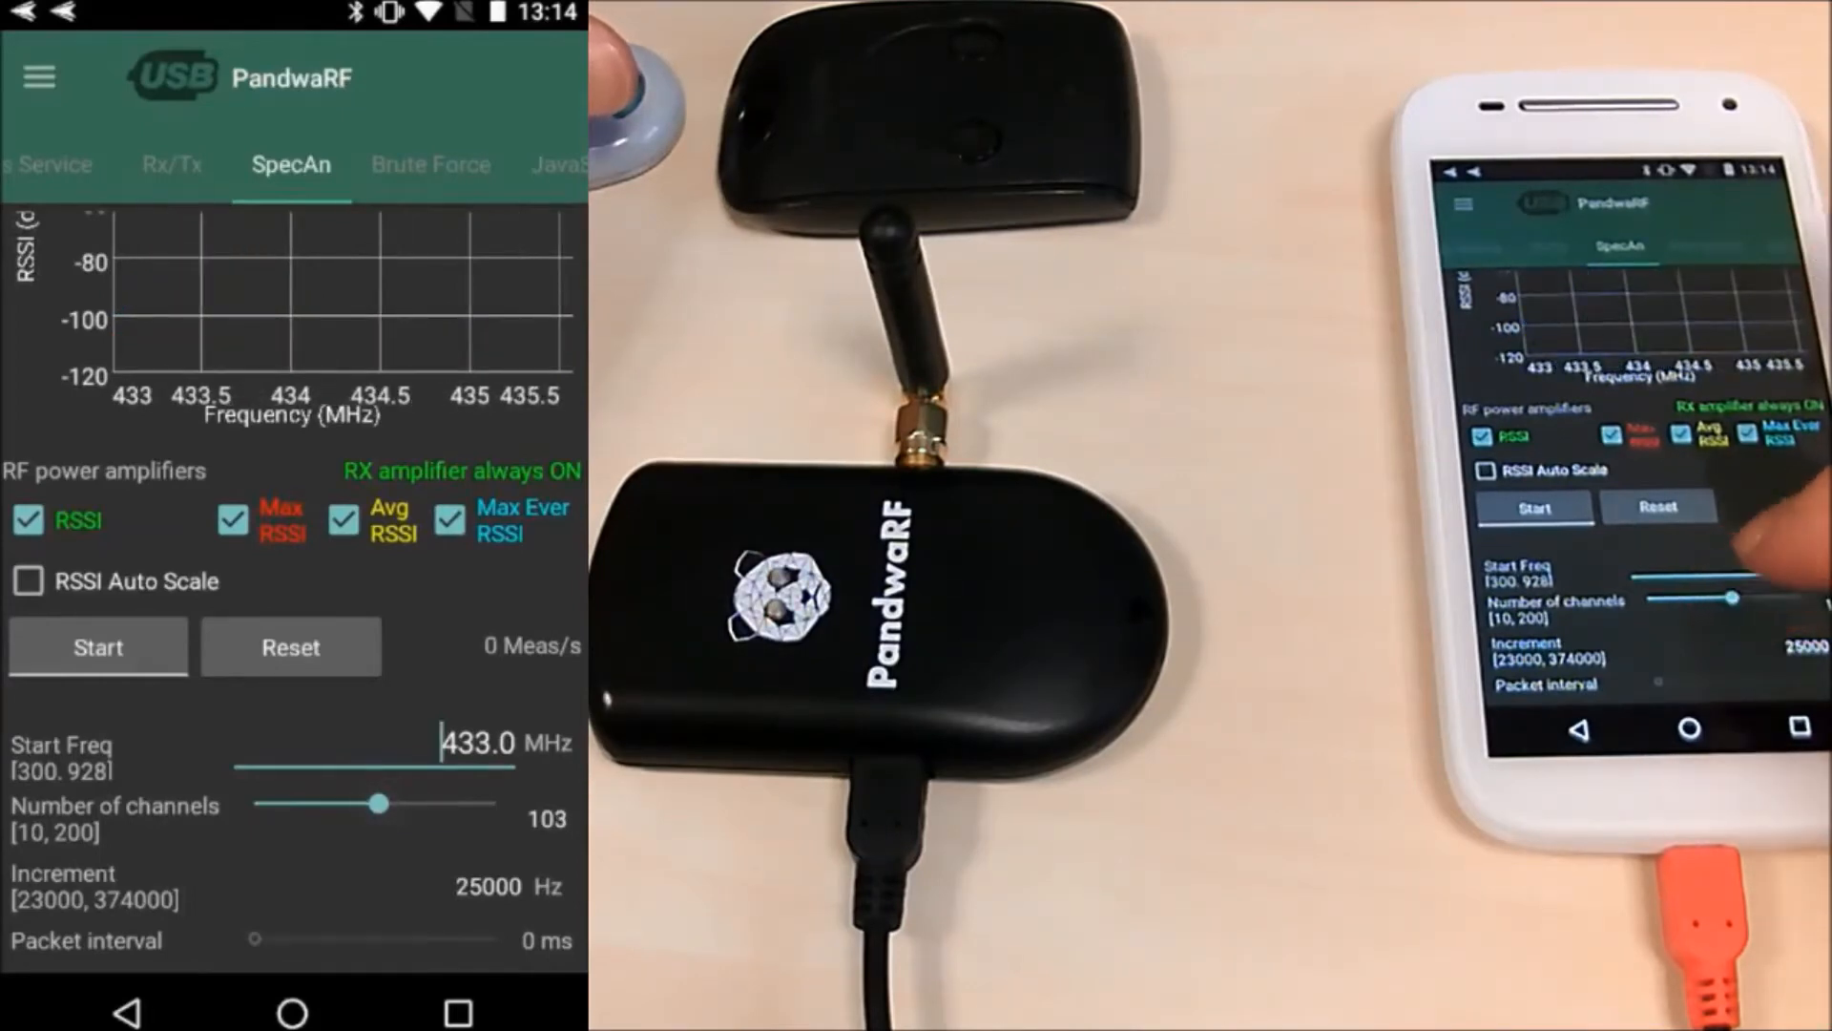
{"action": "left_click", "coordinate": [97, 647]}
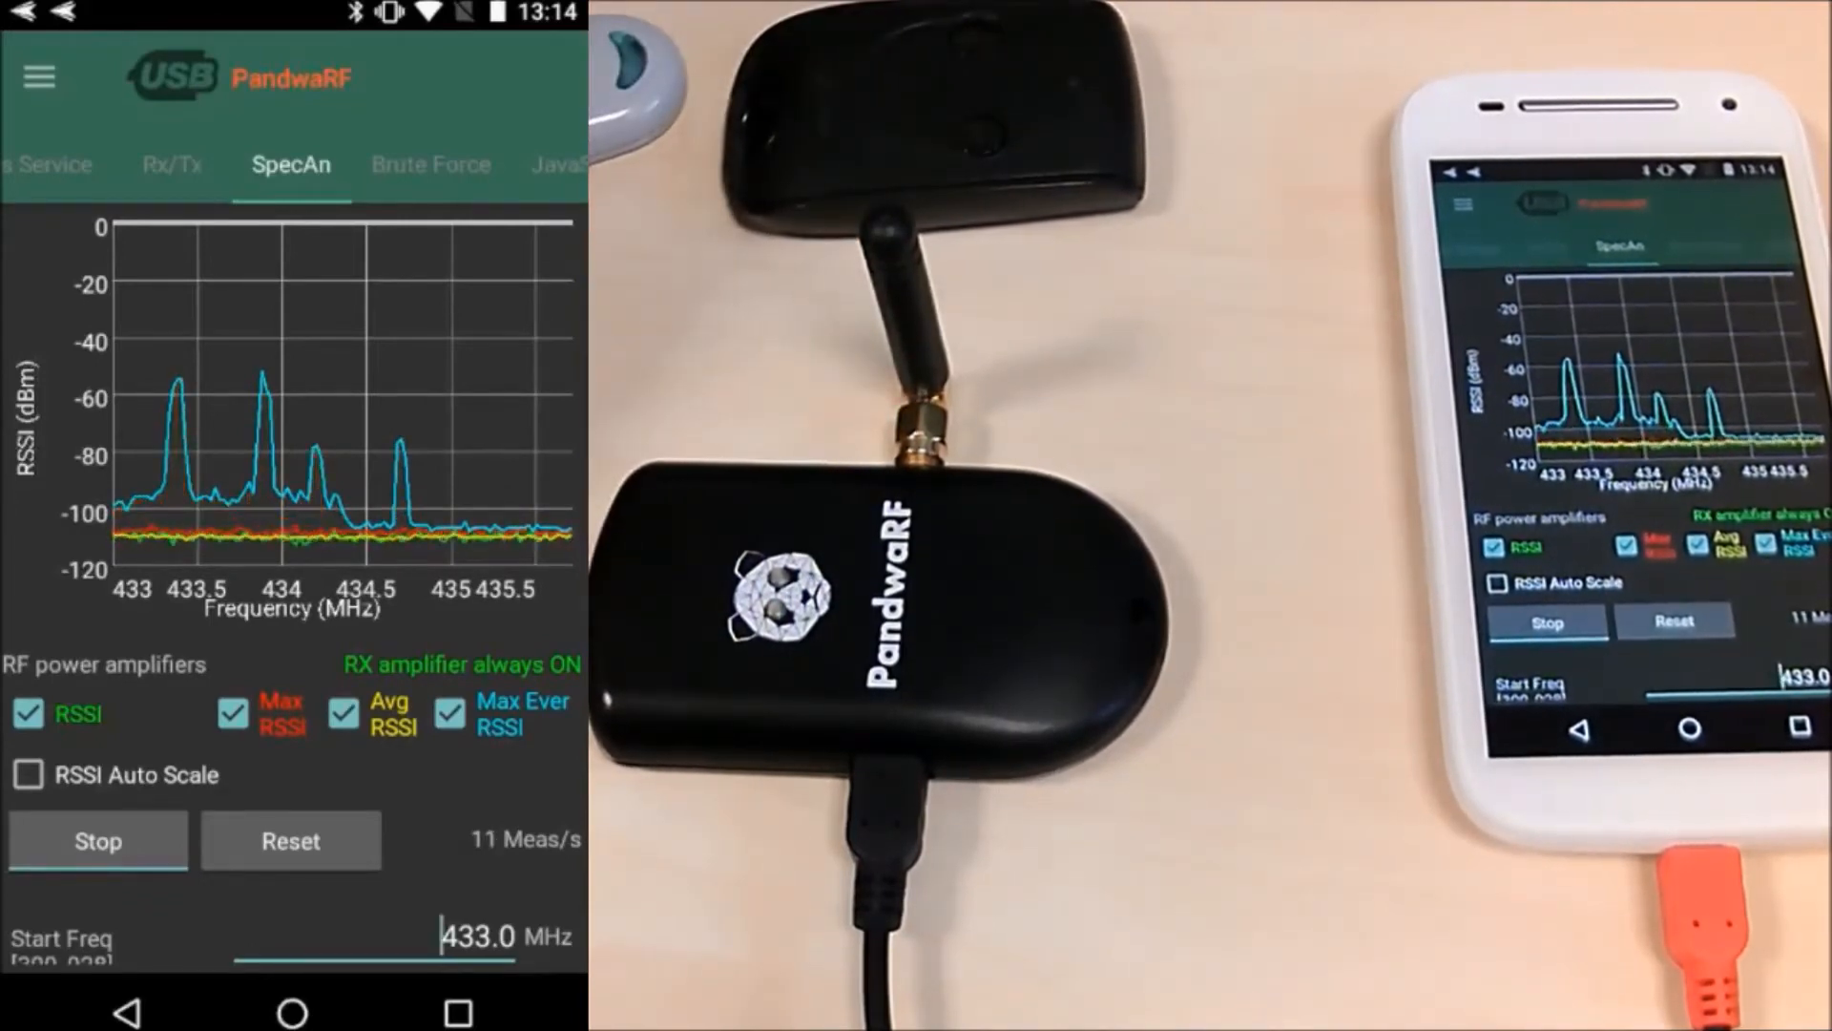
{"action": "left_click", "coordinate": [97, 842]}
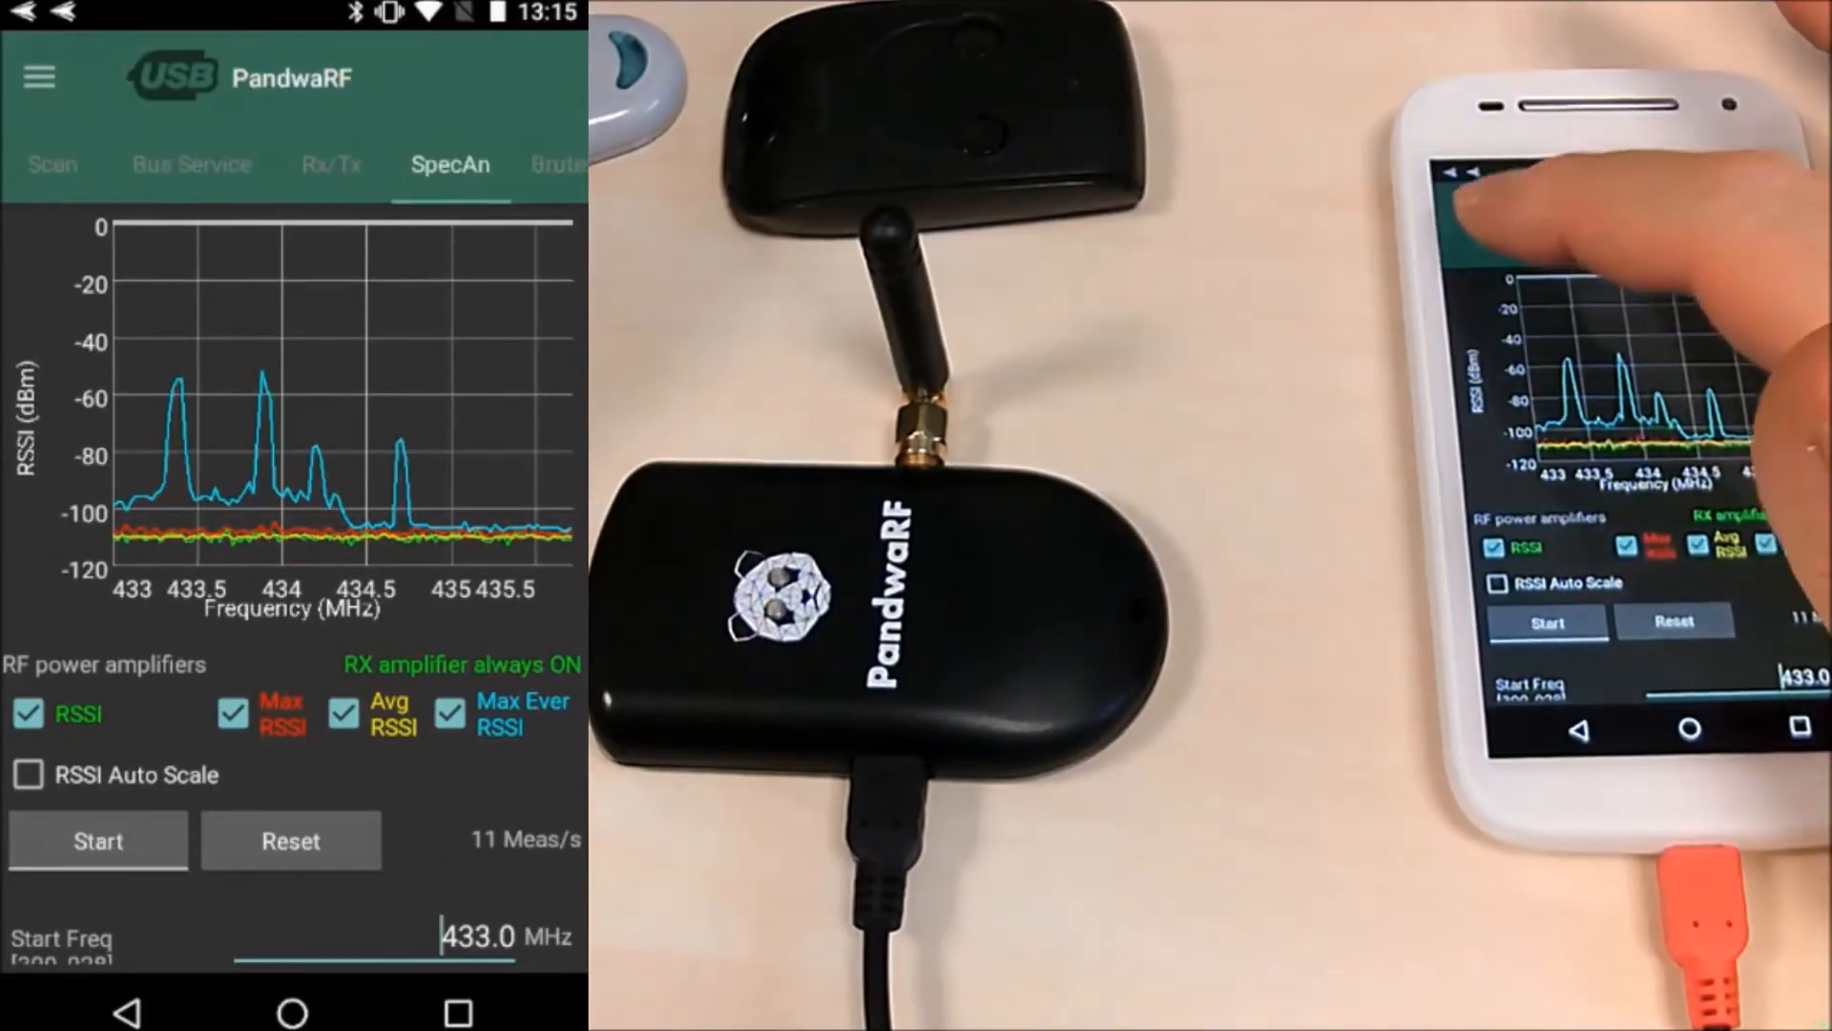
{"action": "left_click", "coordinate": [332, 164]}
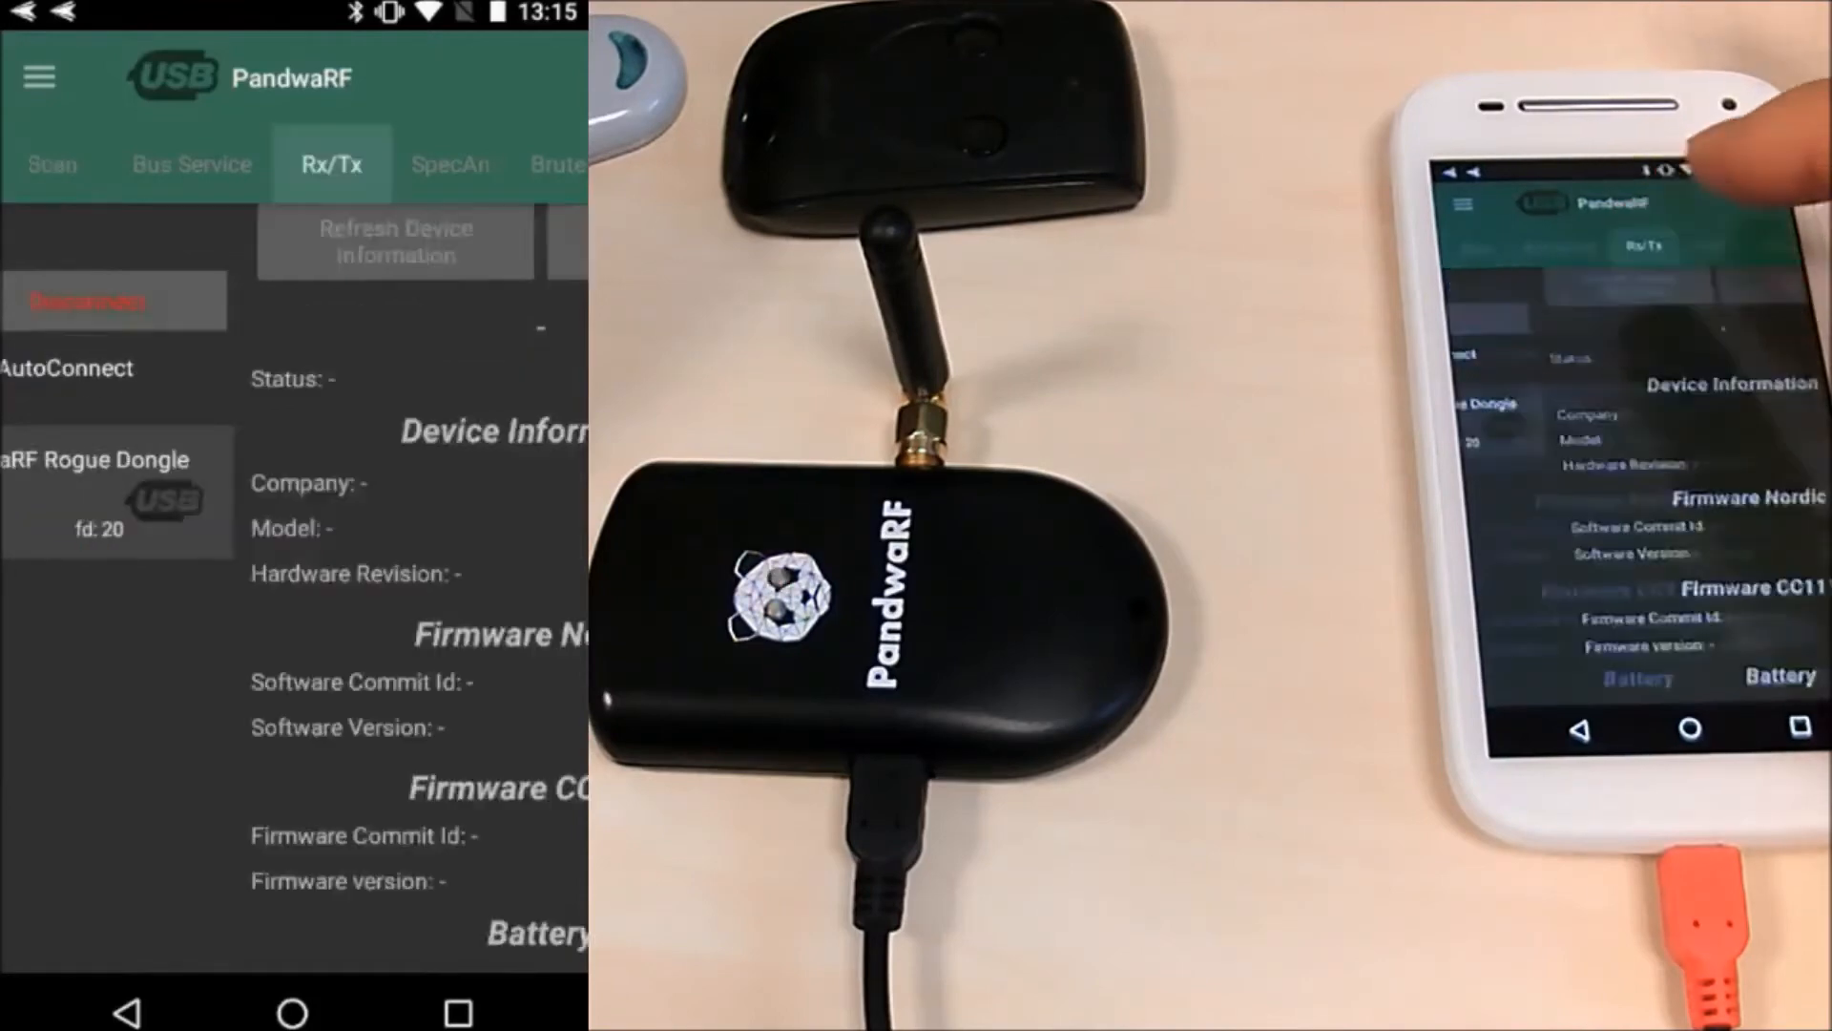
- Sniff a first 104-byte capture at 433.91 MHz with ASK/OOK modulation and RX filter BW 188 kHz
{"action": "left_click", "coordinate": [330, 164]}
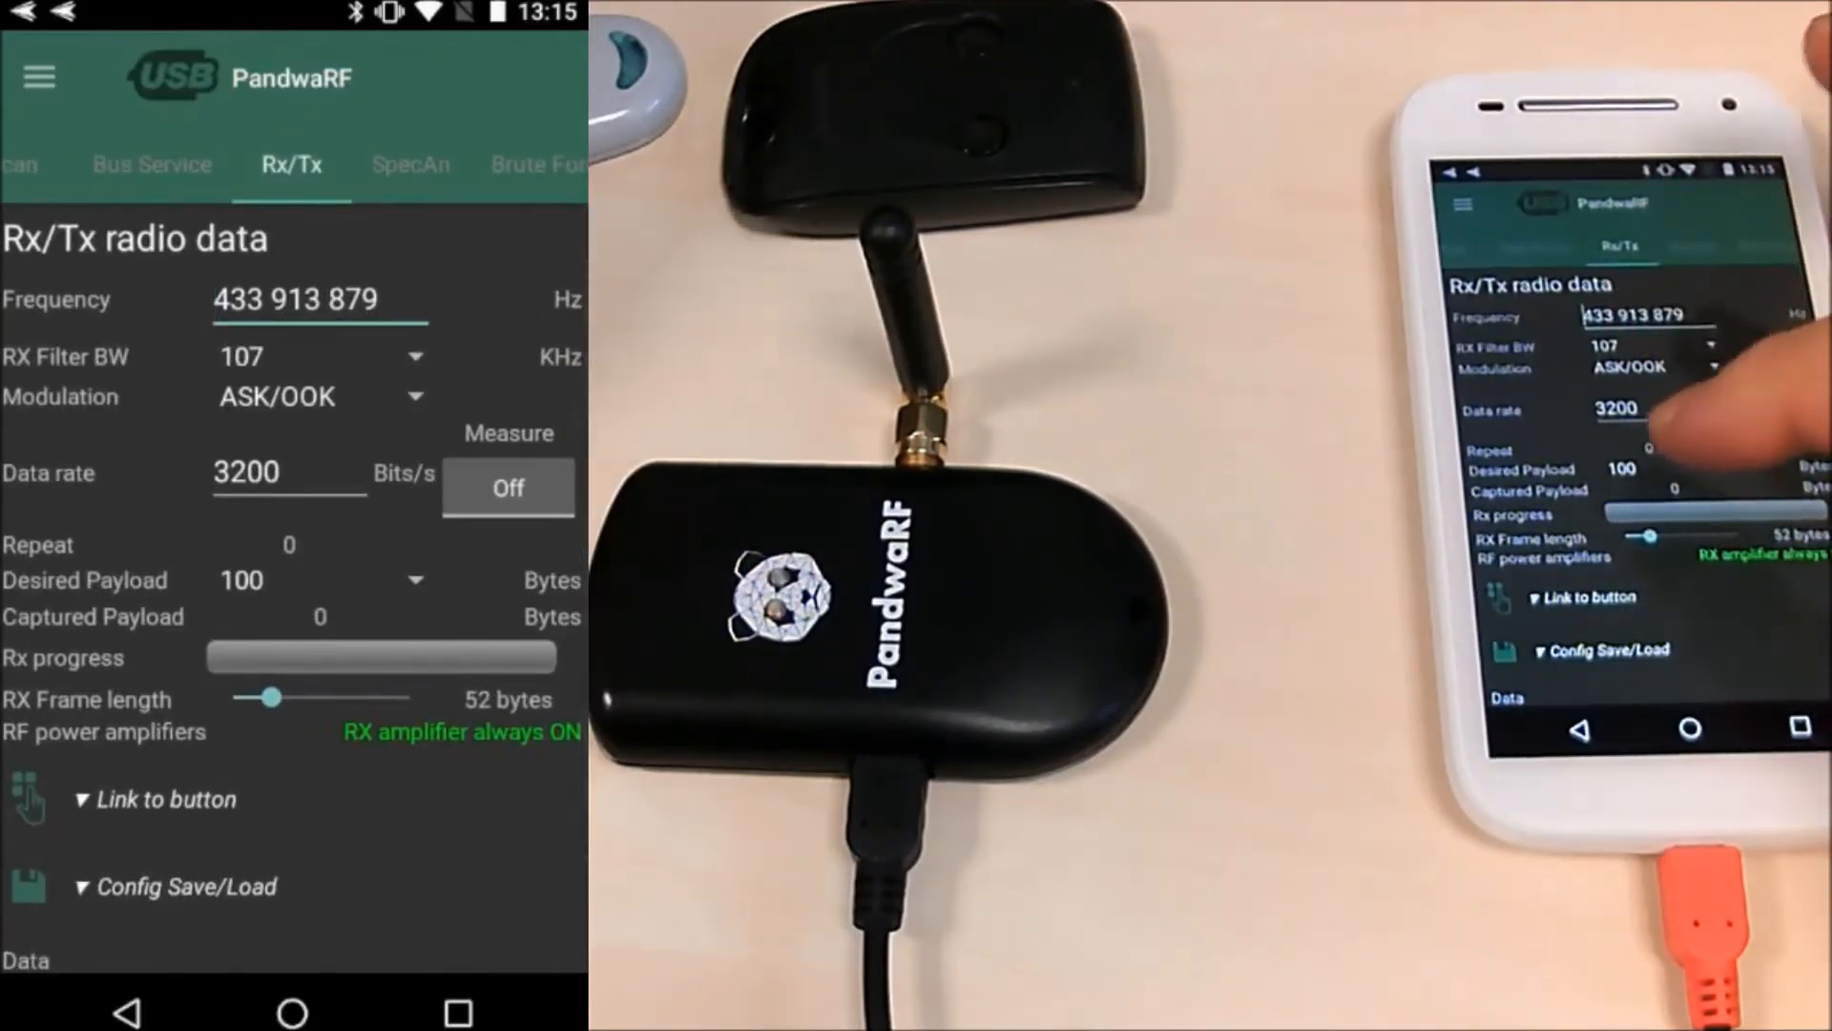
{"action": "scroll", "scroll_direction": "down", "scroll_amount": 3}
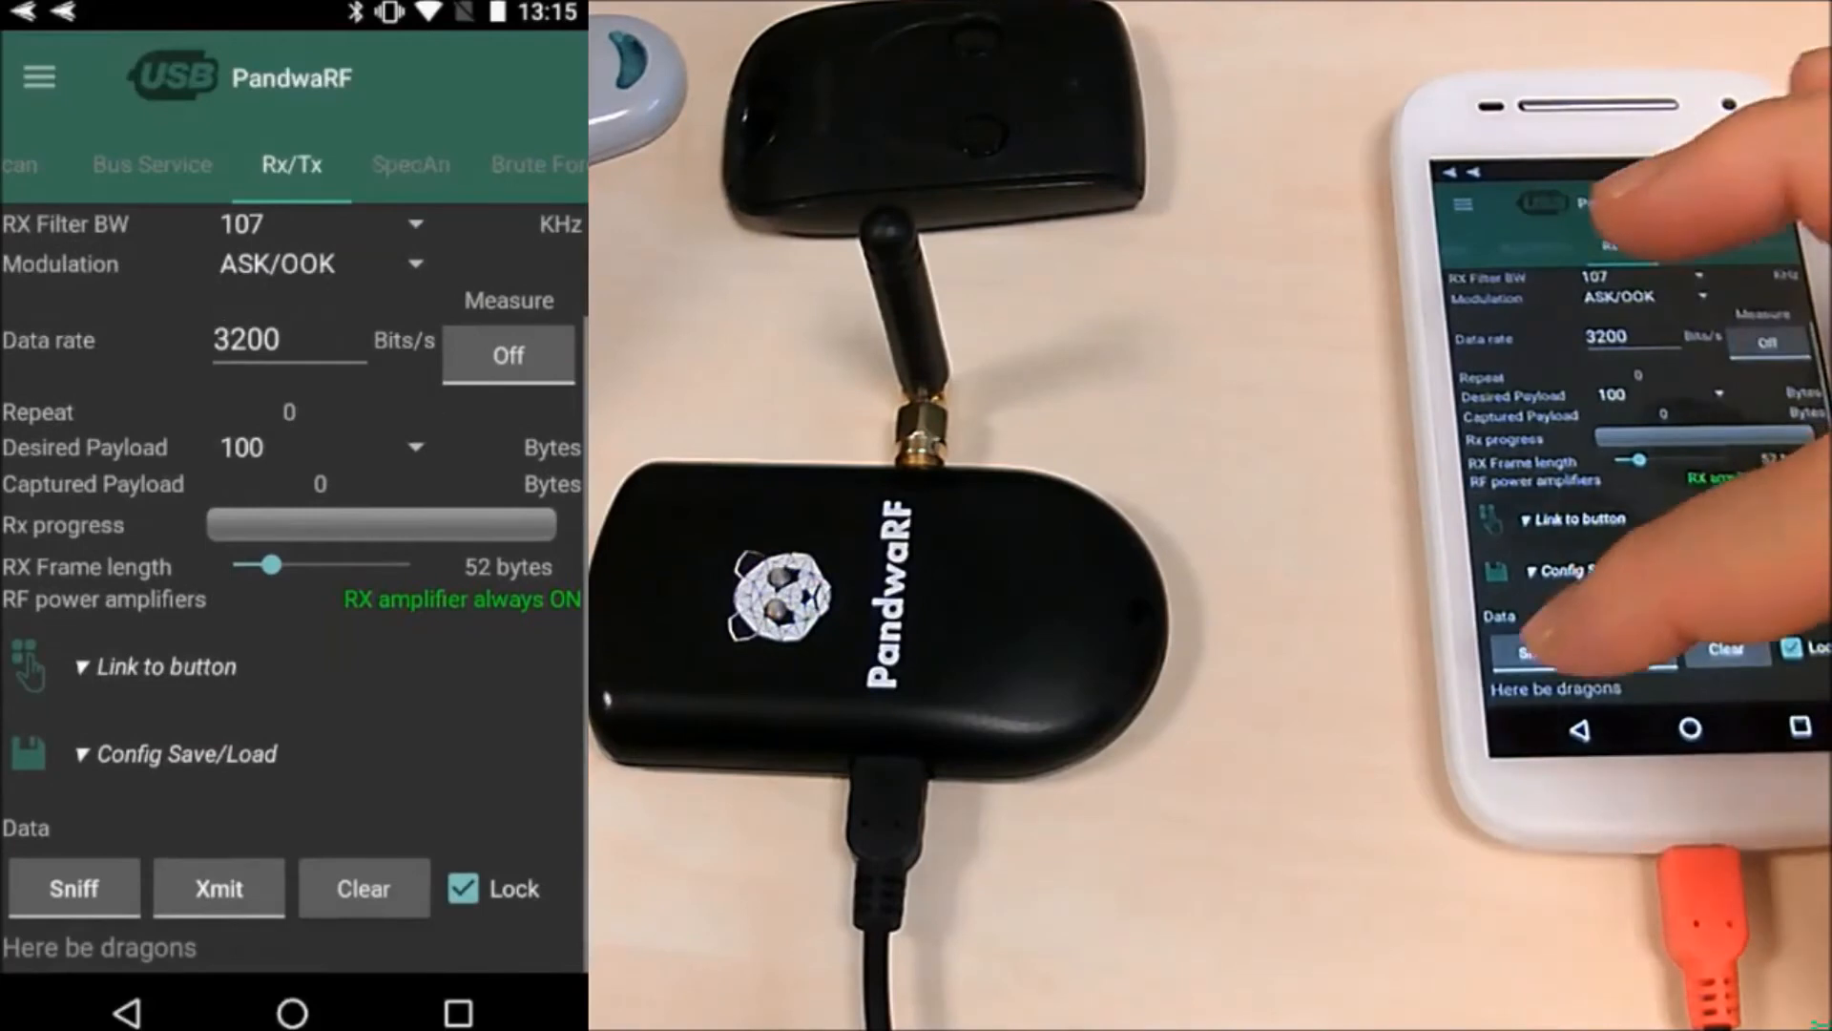
{"action": "left_click", "coordinate": [73, 887]}
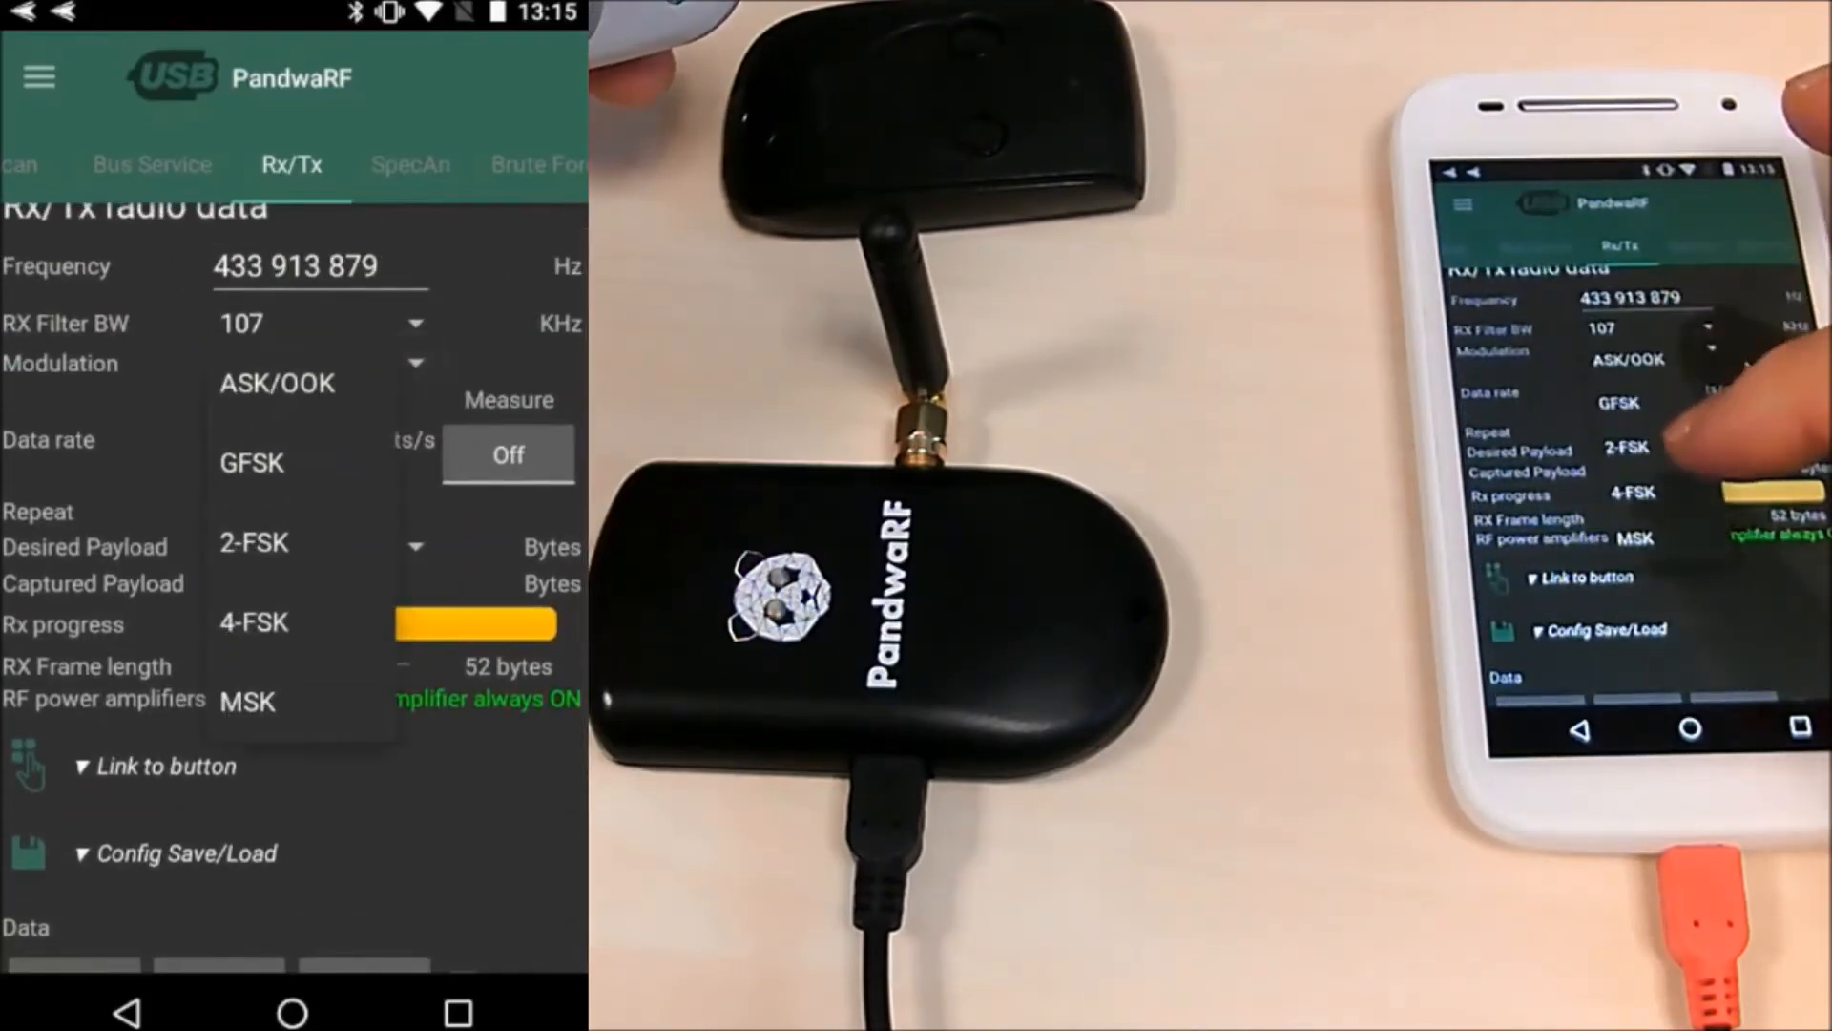
{"action": "left_click", "coordinate": [276, 384]}
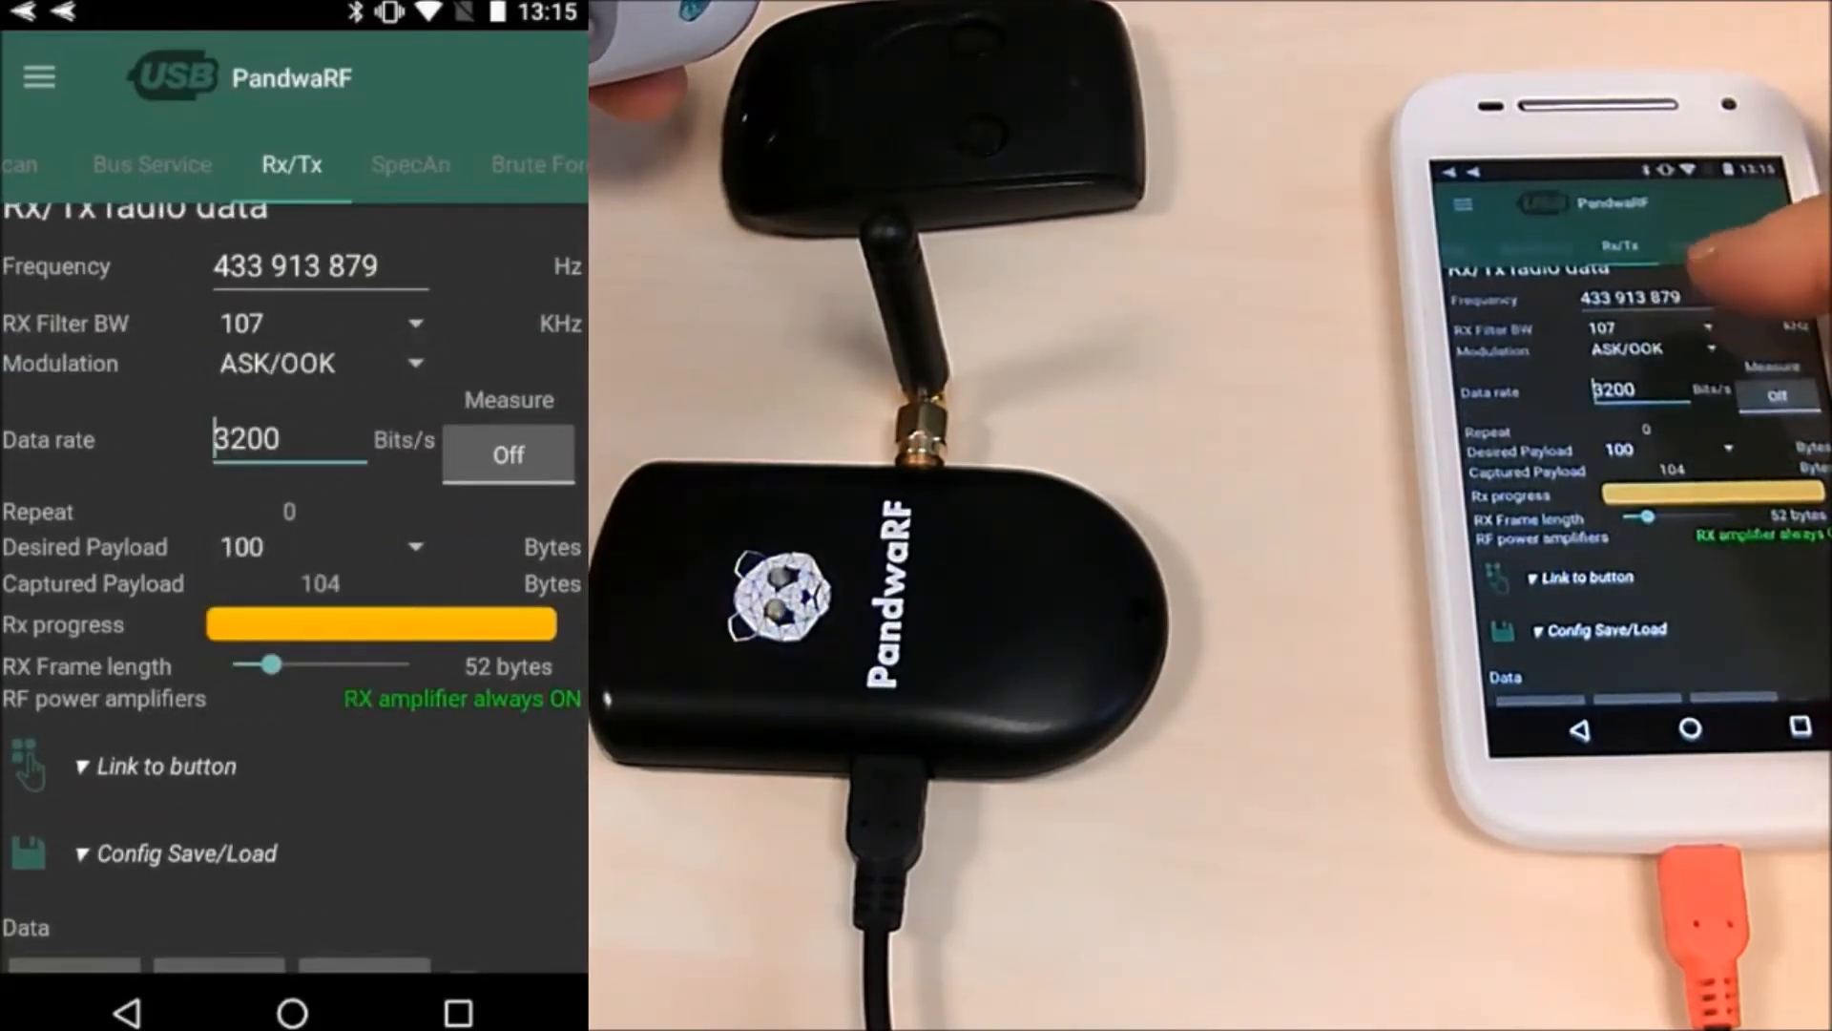
{"action": "scroll", "scroll_direction": "down", "scroll_amount": 3}
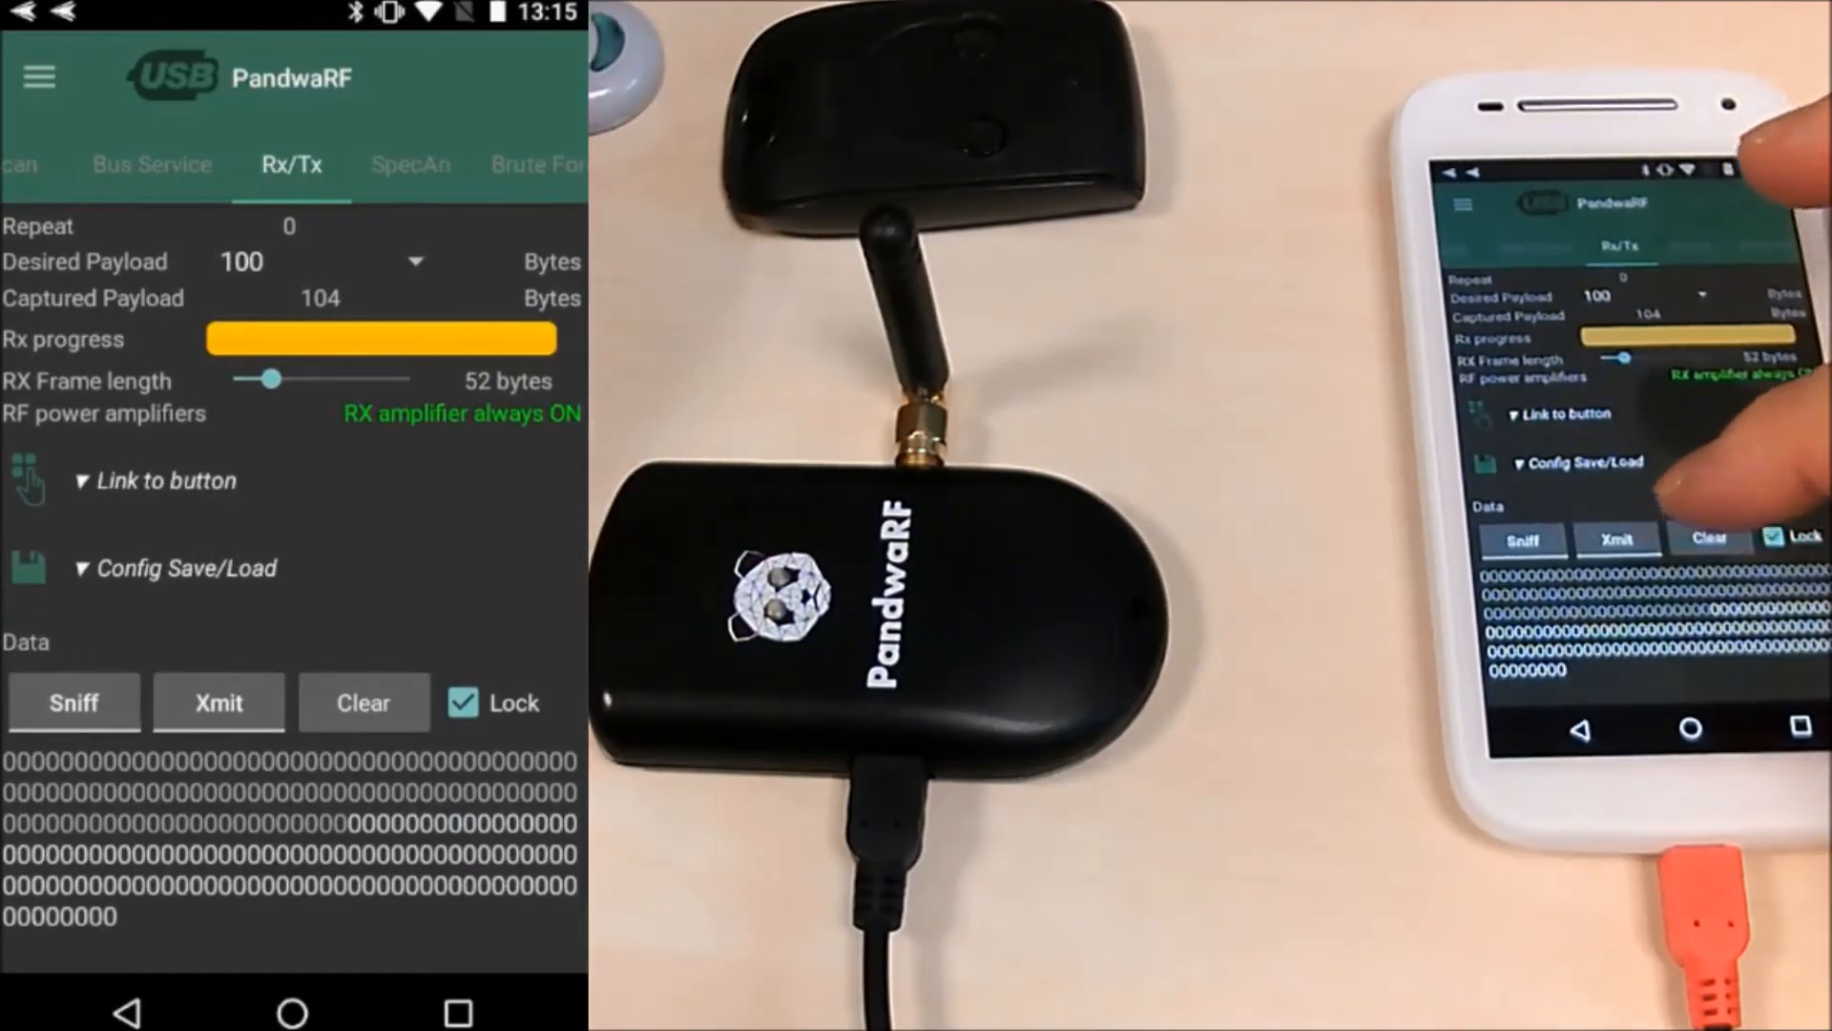
{"action": "scroll", "scroll_direction": "down", "scroll_amount": 3}
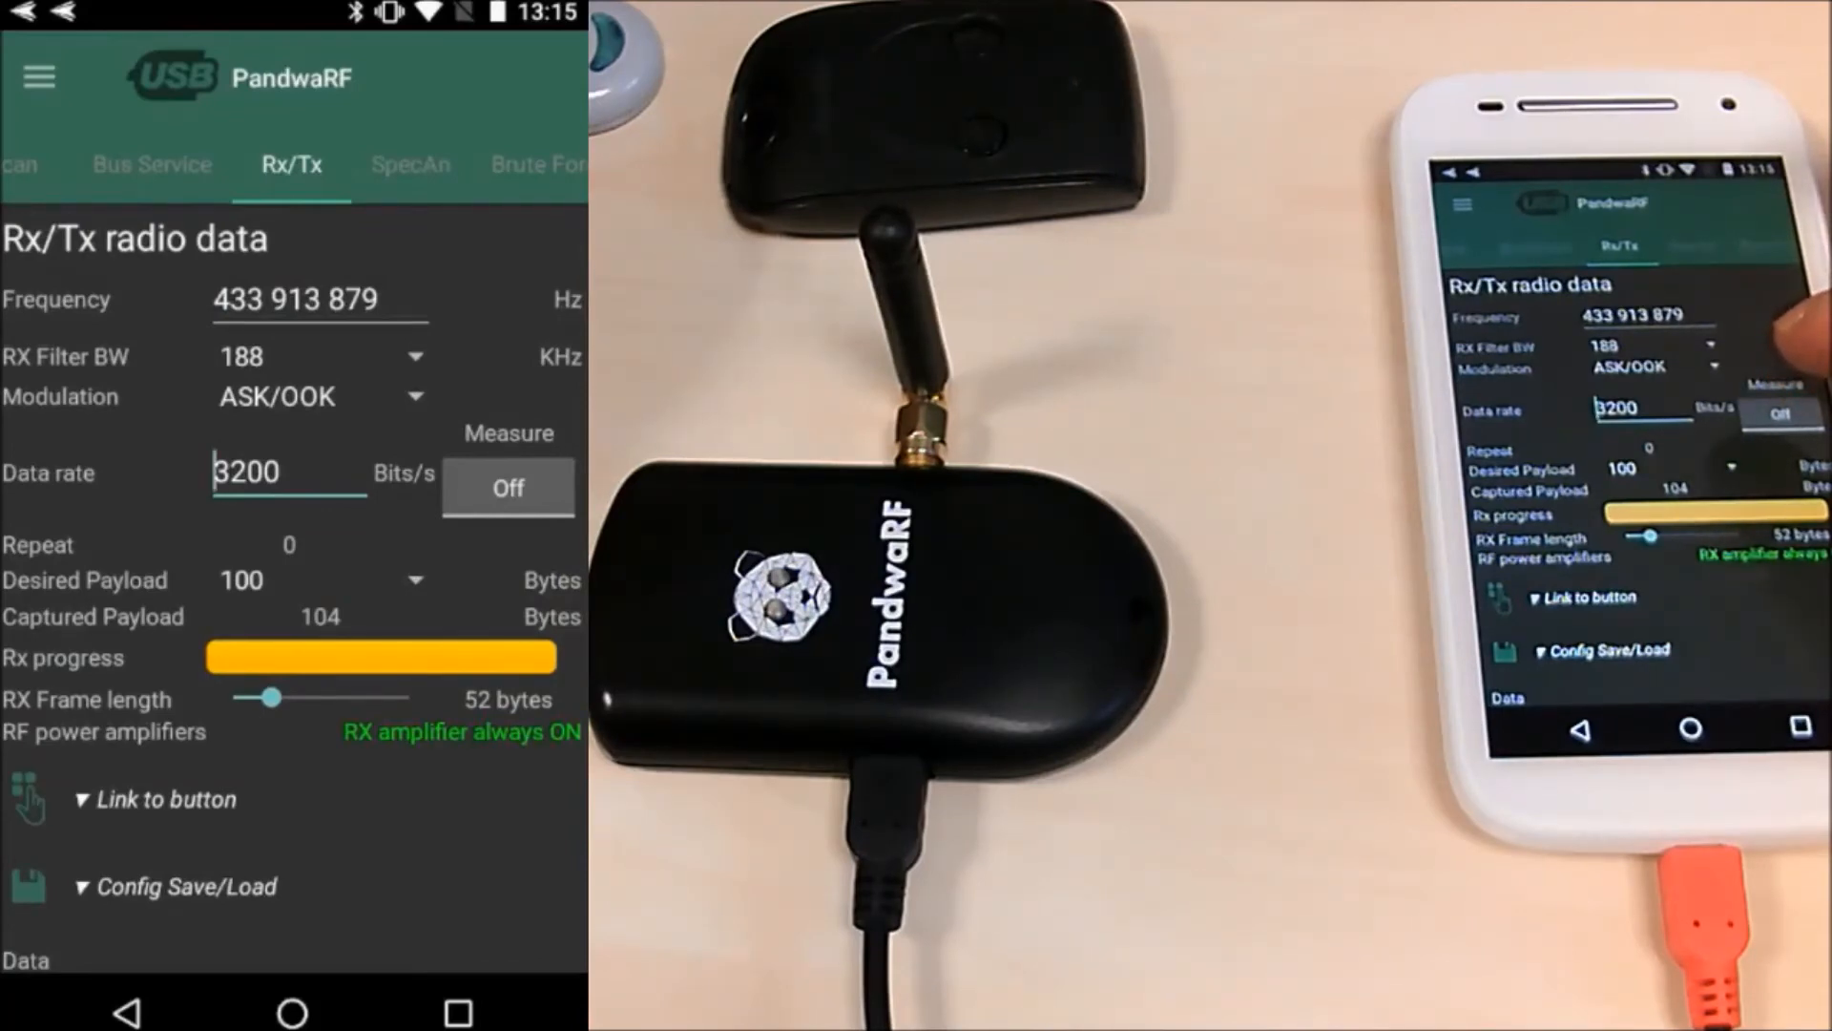
- Lengthen the RX frame to 204 bytes and sniff the remote, revealing captured non-zero hex data
{"action": "left_click_drag", "start_coordinate": [275, 696], "coordinate": [327, 697]}
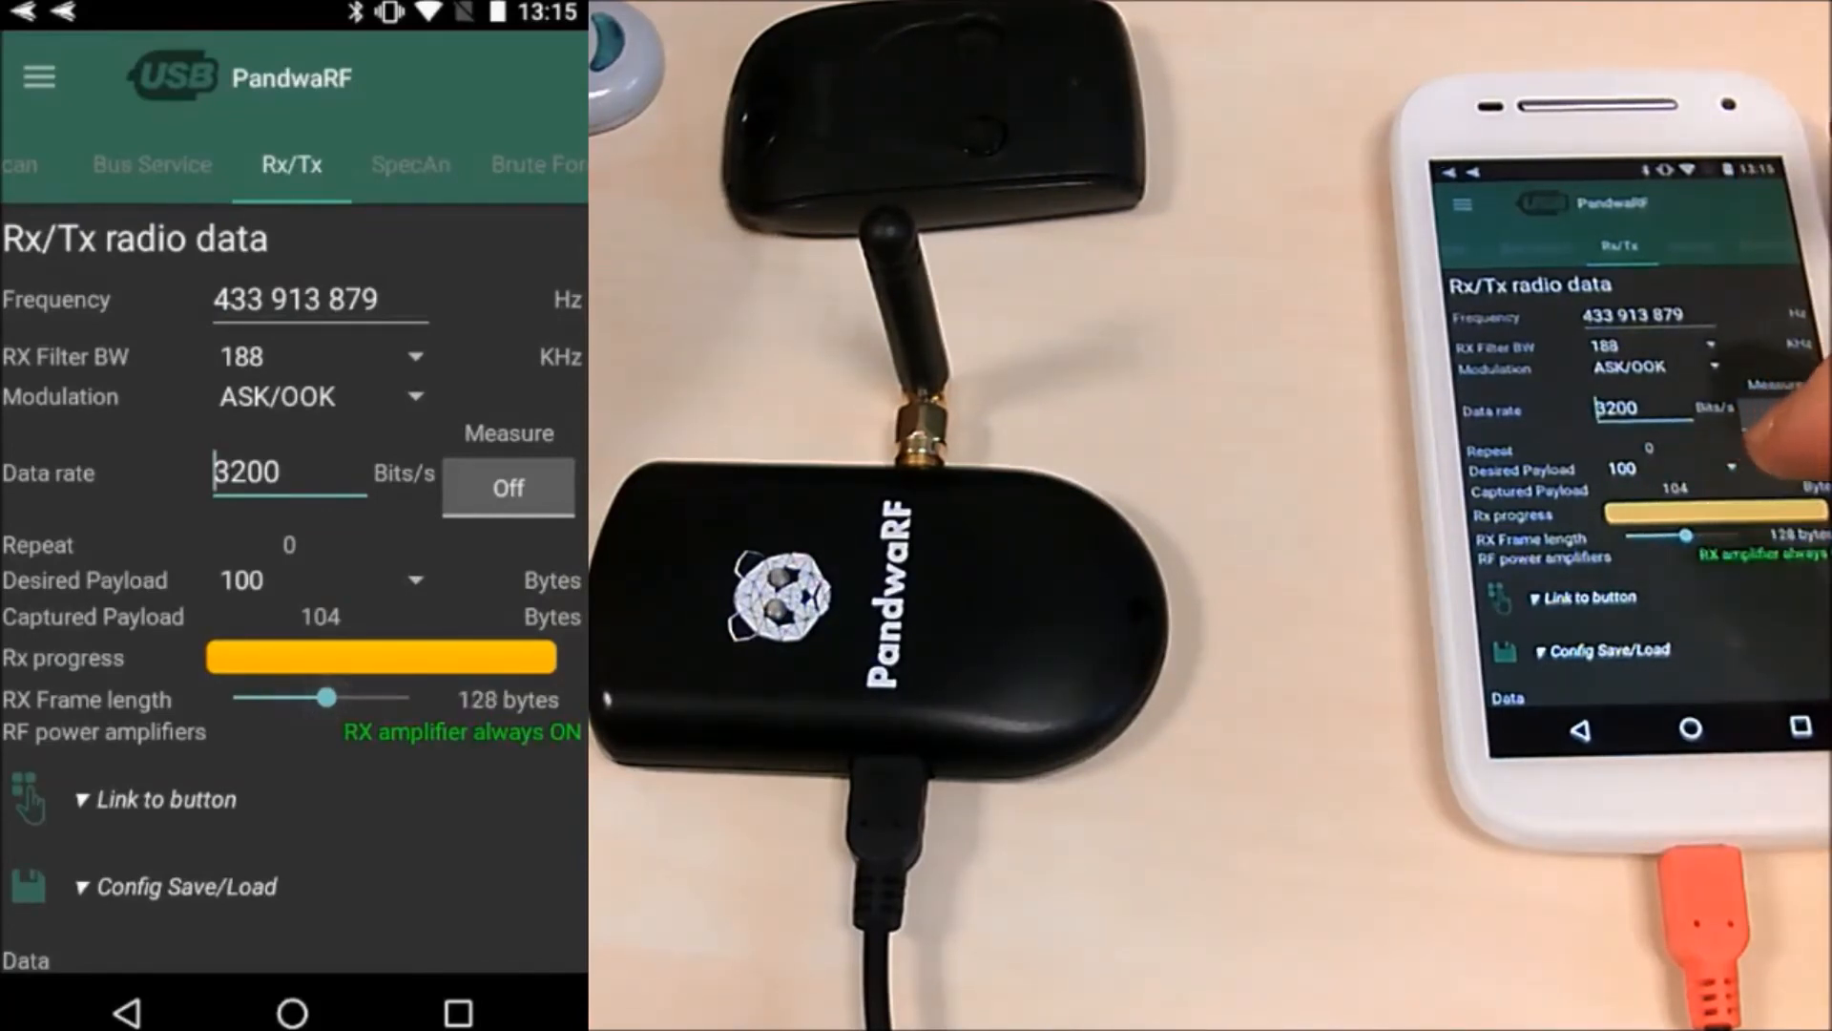
{"action": "left_click_drag", "start_coordinate": [326, 699], "coordinate": [385, 698]}
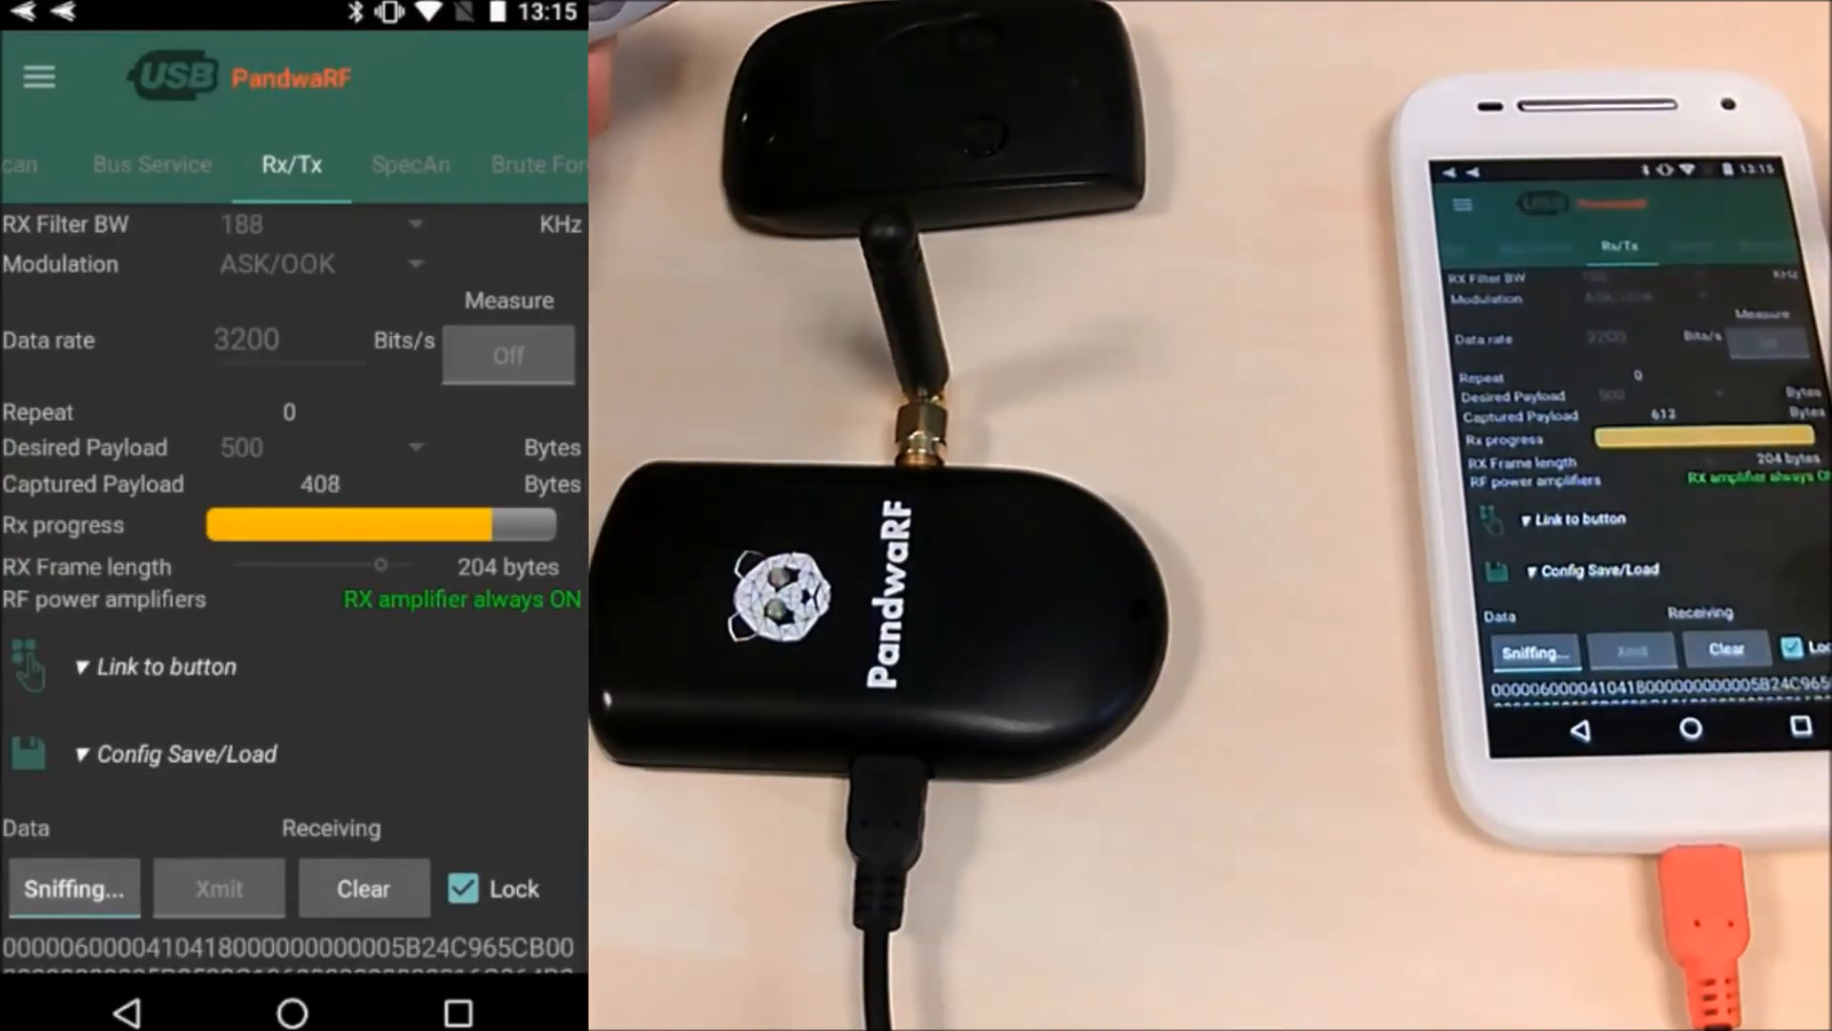
{"action": "scroll", "scroll_direction": "down", "scroll_amount": 3}
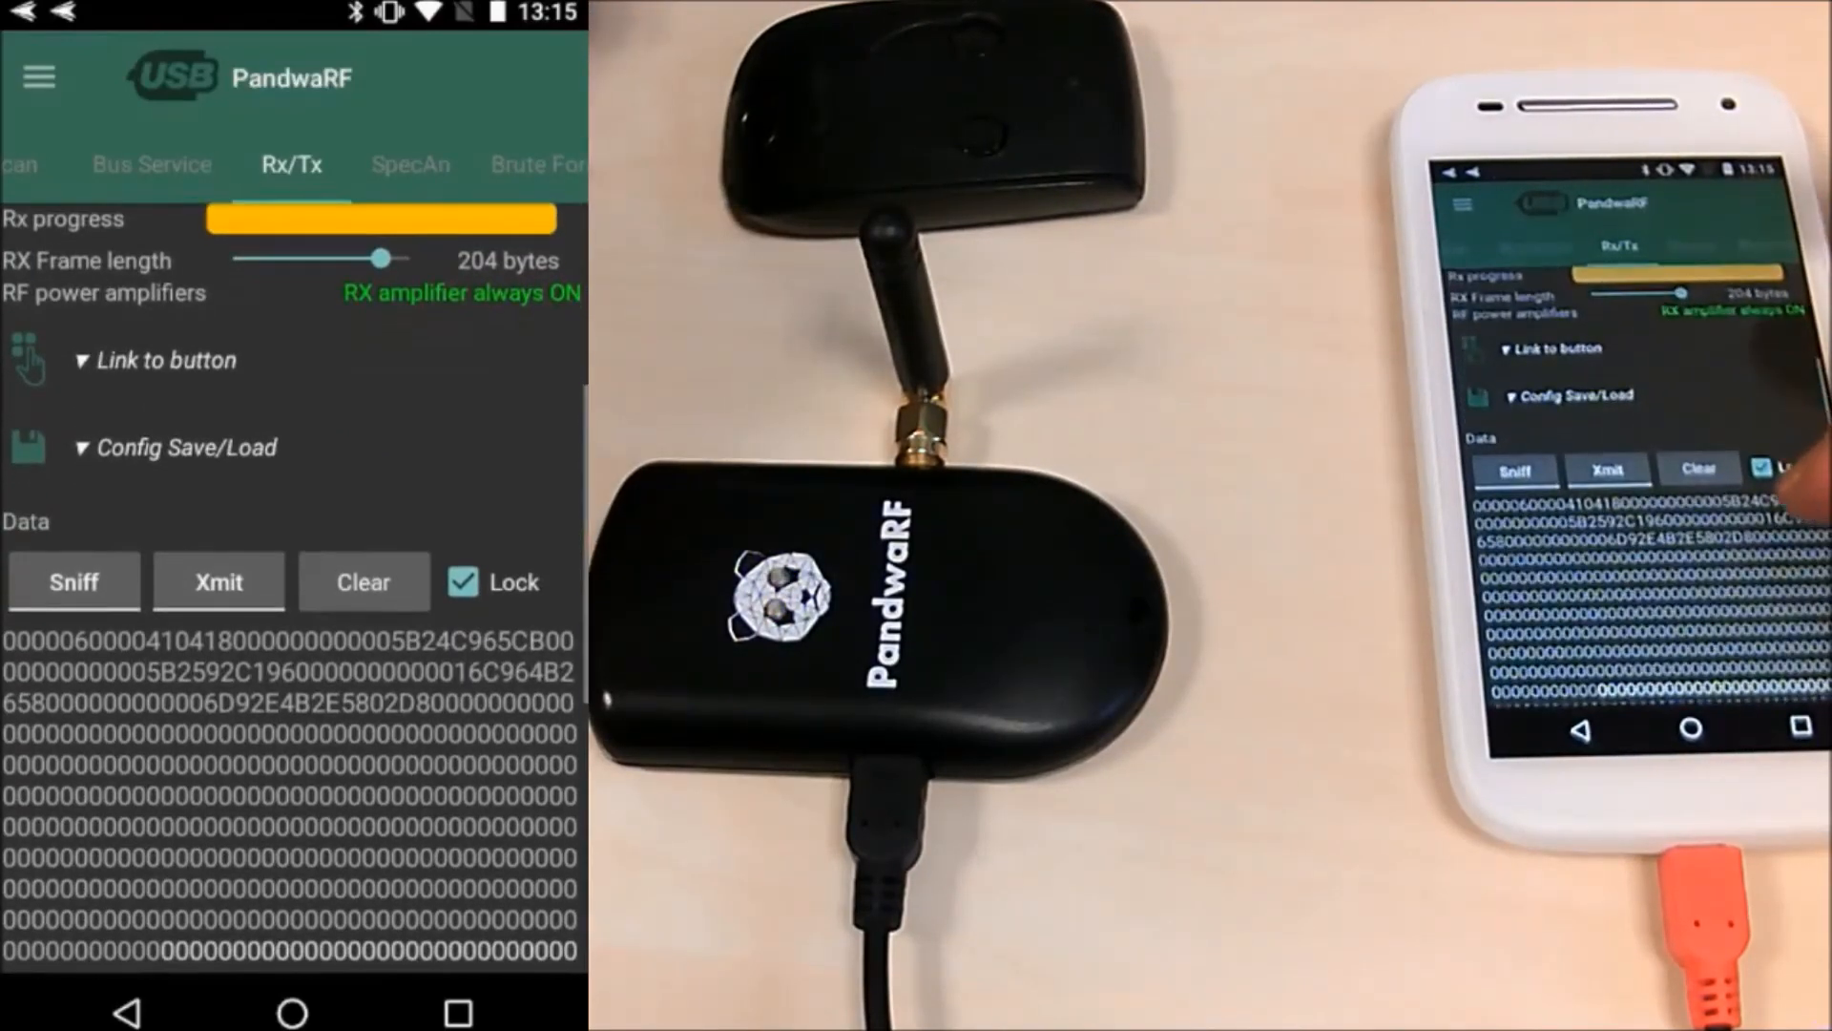